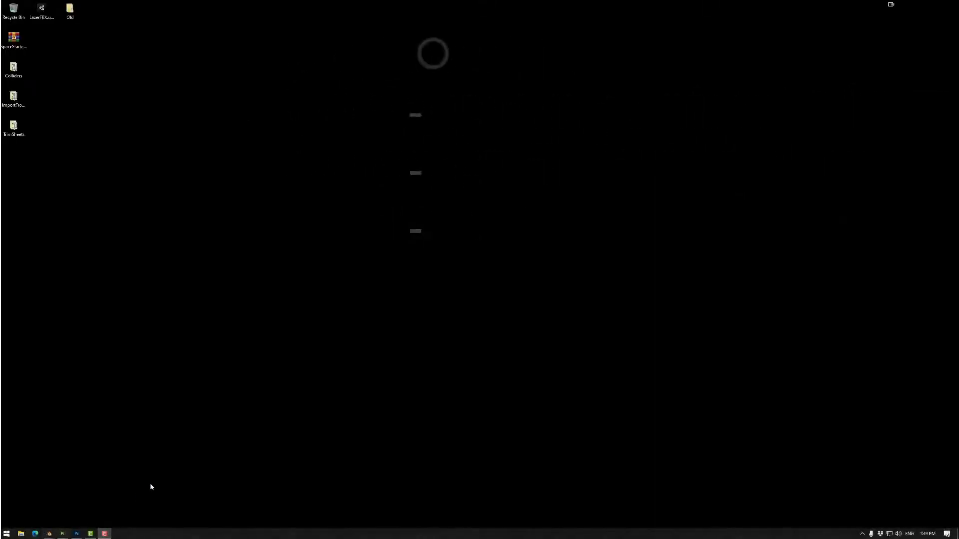
{"action": "mouse_move", "coordinate": [284, 480]}
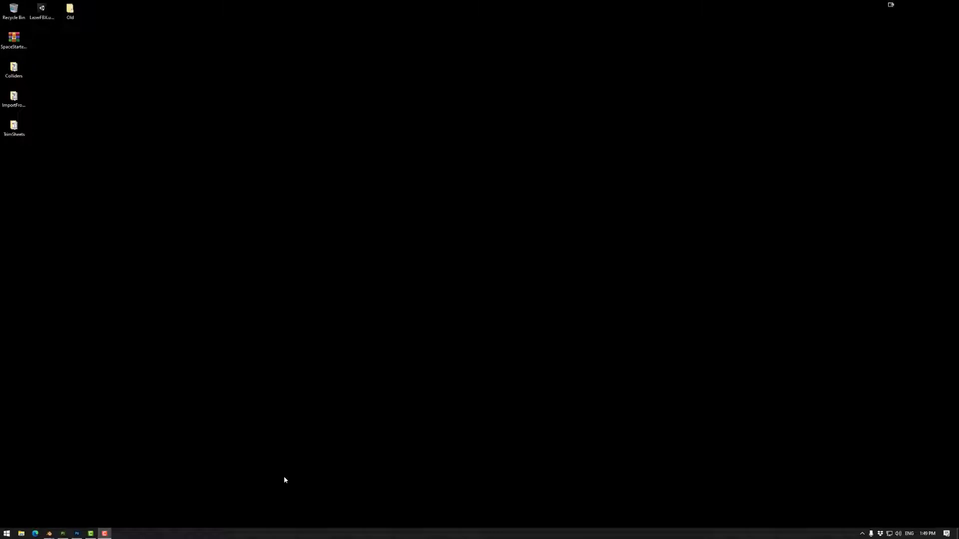
{"action": "mouse_move", "coordinate": [269, 455]}
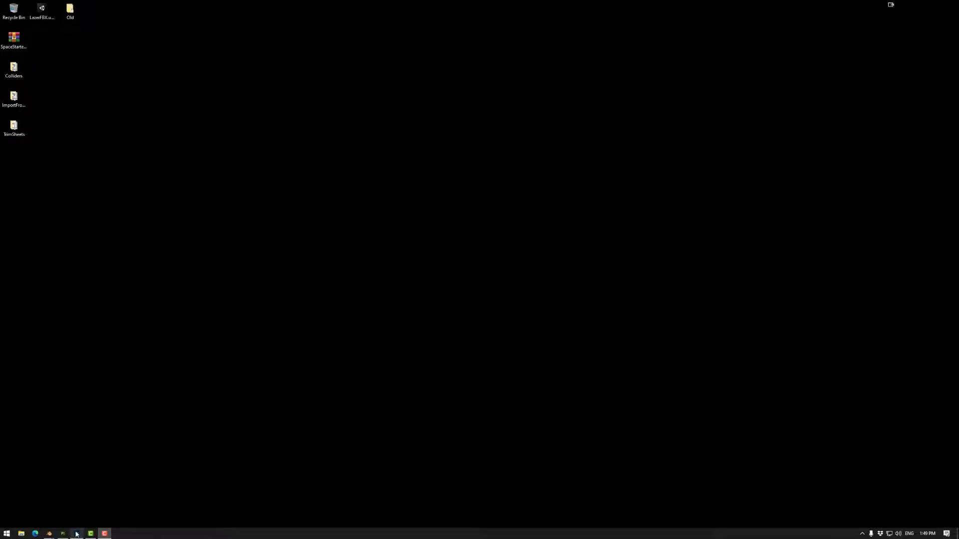
Step: Bring the Trim_01 trim sheet project to the front in Substance 3D Painter
{"action": "left_click", "coordinate": [91, 533]}
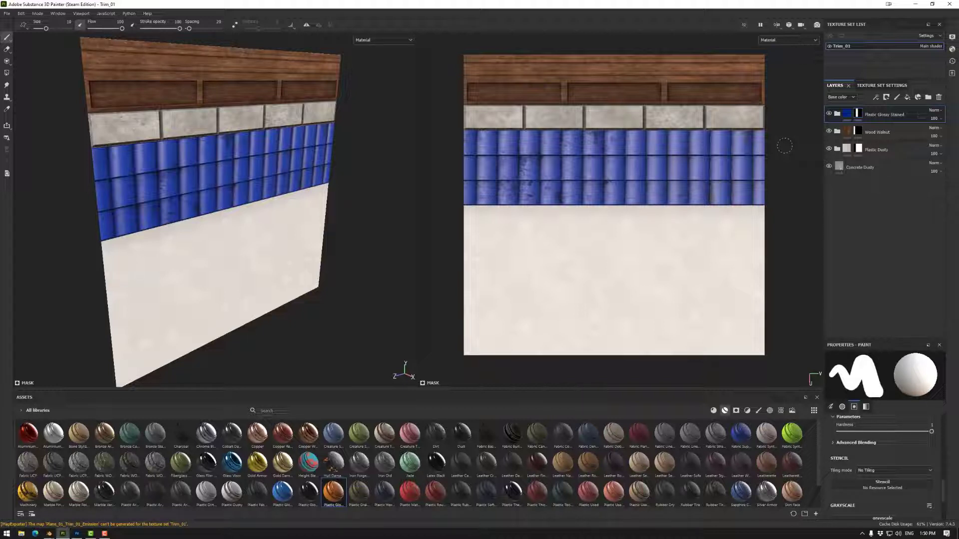
{"action": "mouse_move", "coordinate": [662, 266]}
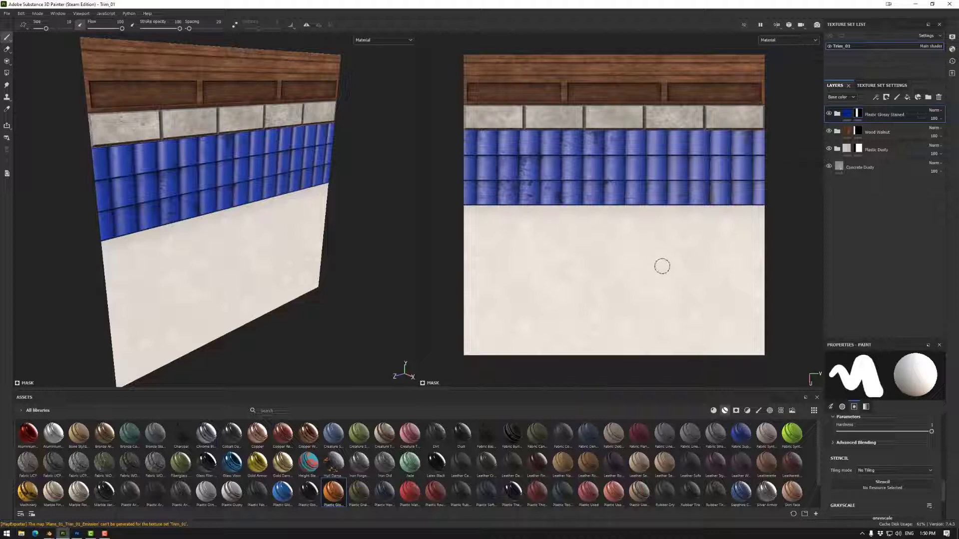
{"action": "mouse_move", "coordinate": [606, 268]}
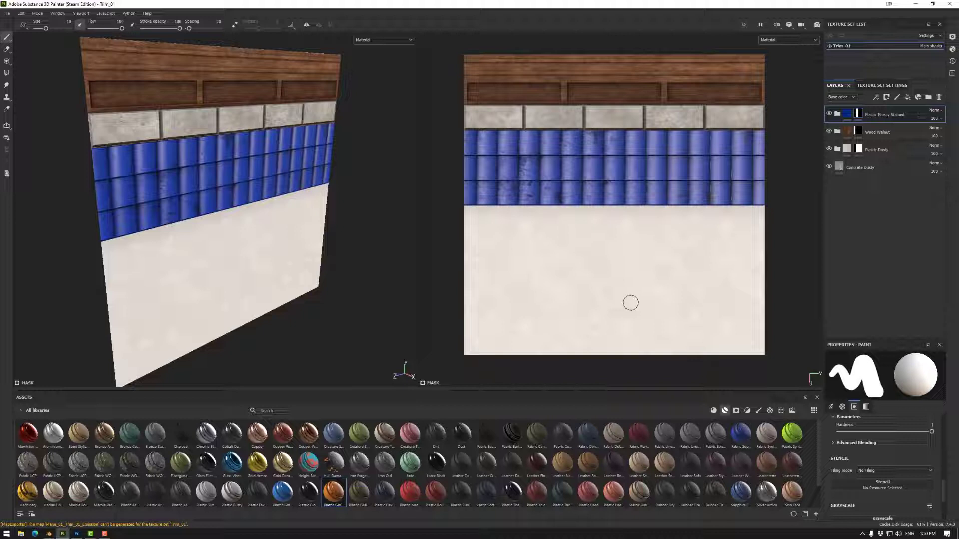
{"action": "mouse_move", "coordinate": [634, 119]}
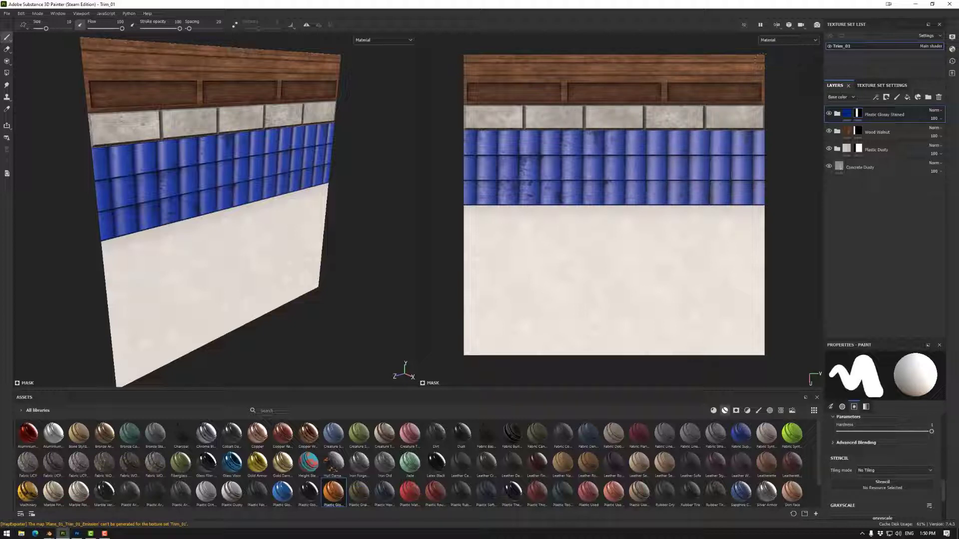
{"action": "mouse_move", "coordinate": [593, 241]}
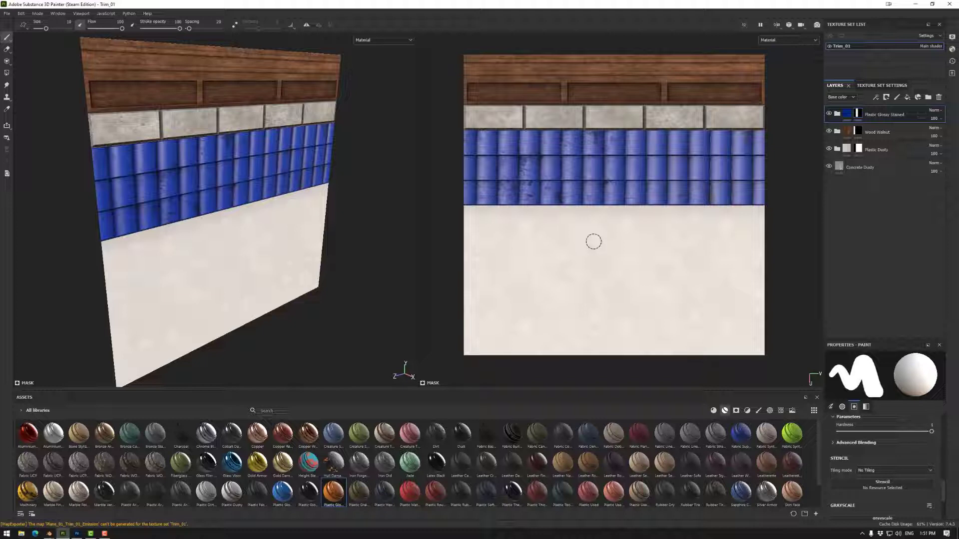
{"action": "mouse_move", "coordinate": [690, 347]}
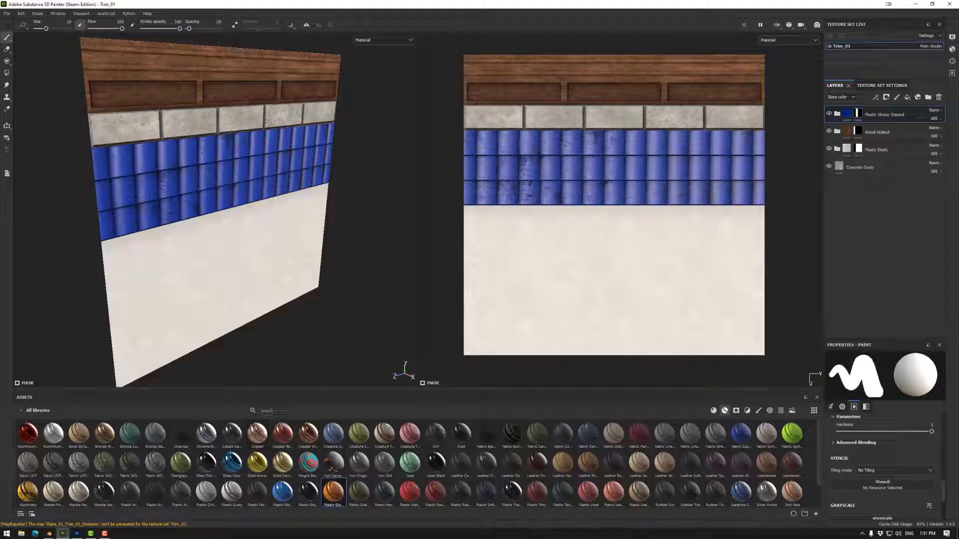
{"action": "mouse_move", "coordinate": [589, 284]}
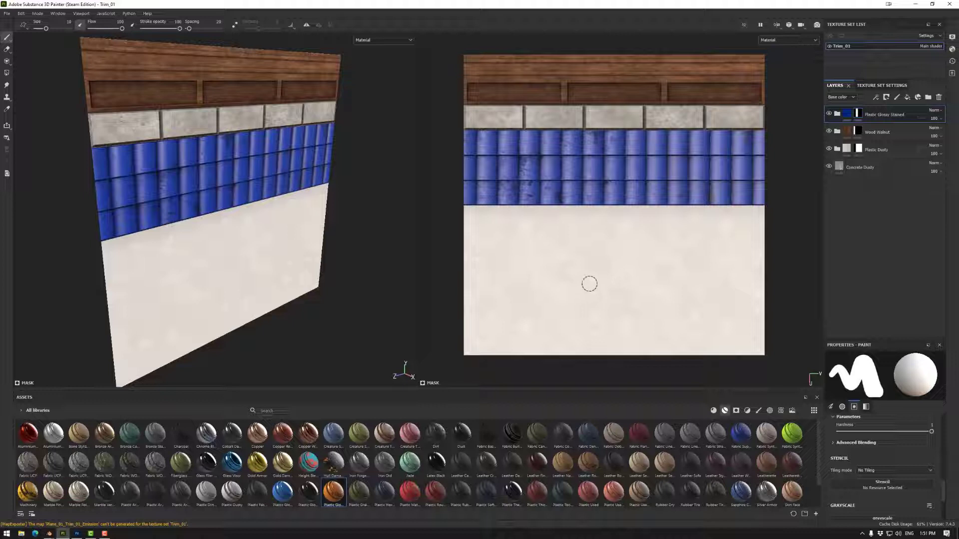
{"action": "mouse_move", "coordinate": [499, 263]}
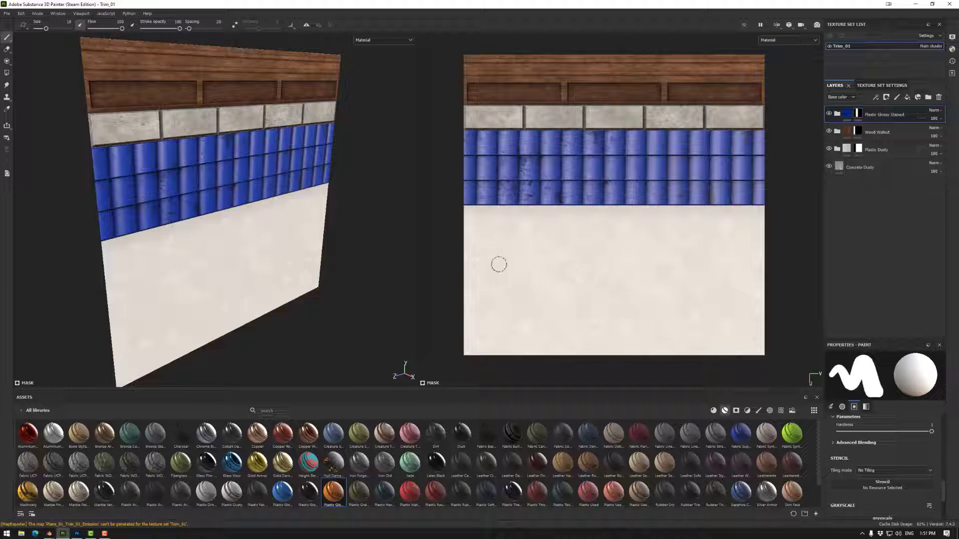
{"action": "mouse_move", "coordinate": [49, 534]}
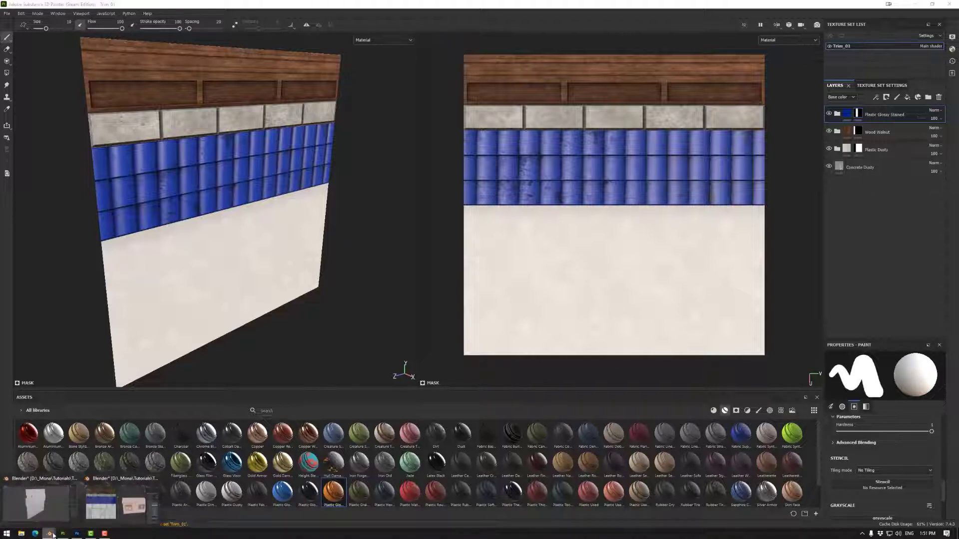
Step: Switch to the Trim_01 model in Blender and orbit it to a straight-on front view
{"action": "left_click", "coordinate": [49, 534]}
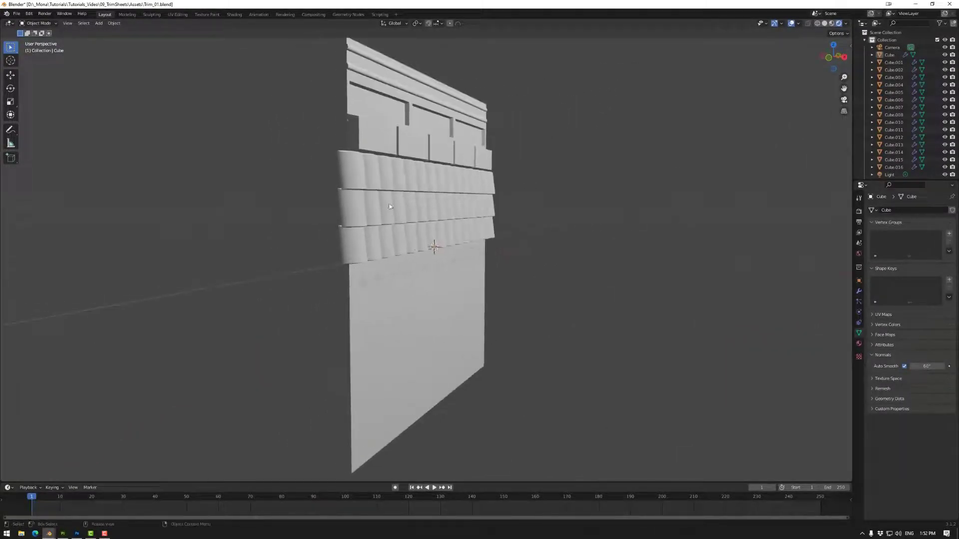
{"action": "left_click_drag", "start_coordinate": [390, 205], "coordinate": [413, 111]}
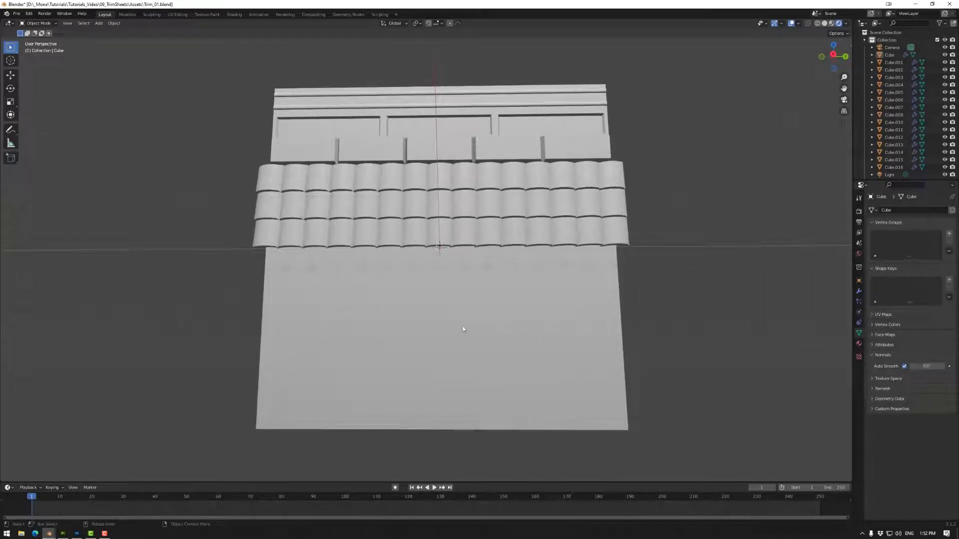
{"action": "mouse_move", "coordinate": [699, 329]}
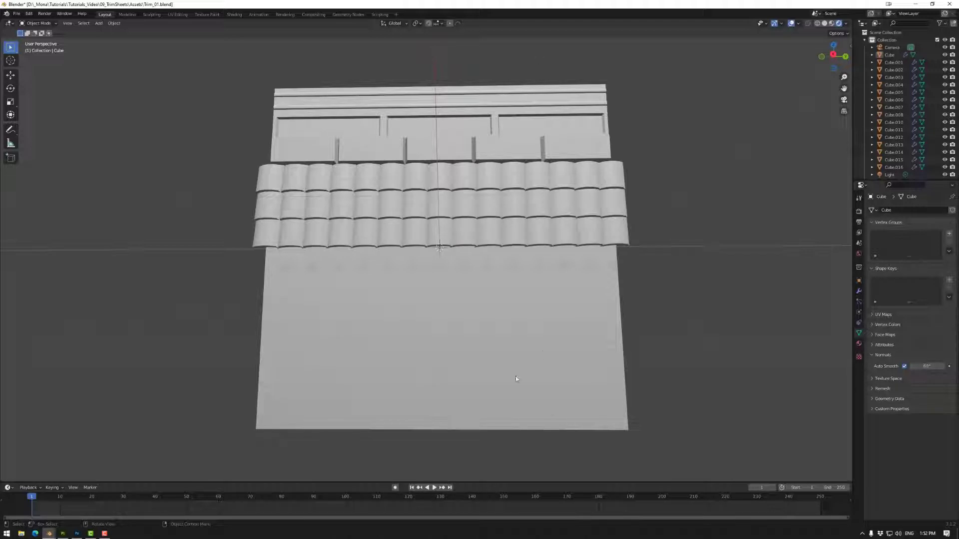
{"action": "mouse_move", "coordinate": [239, 253]}
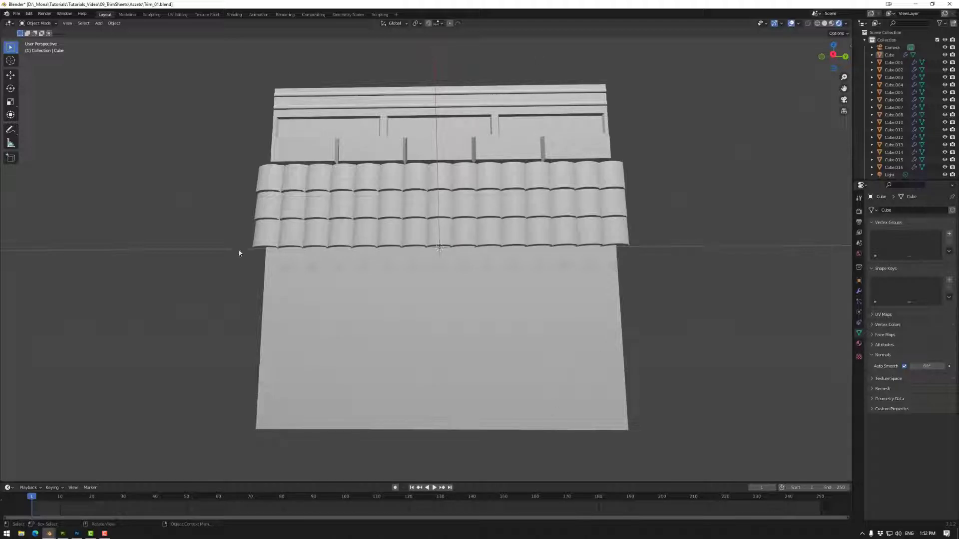
{"action": "mouse_move", "coordinate": [625, 381]}
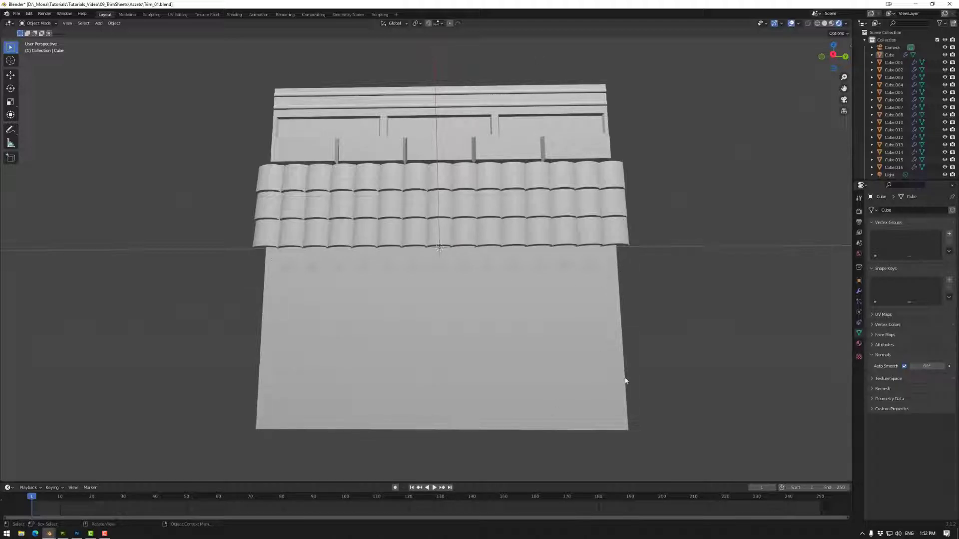
{"action": "mouse_move", "coordinate": [762, 392]}
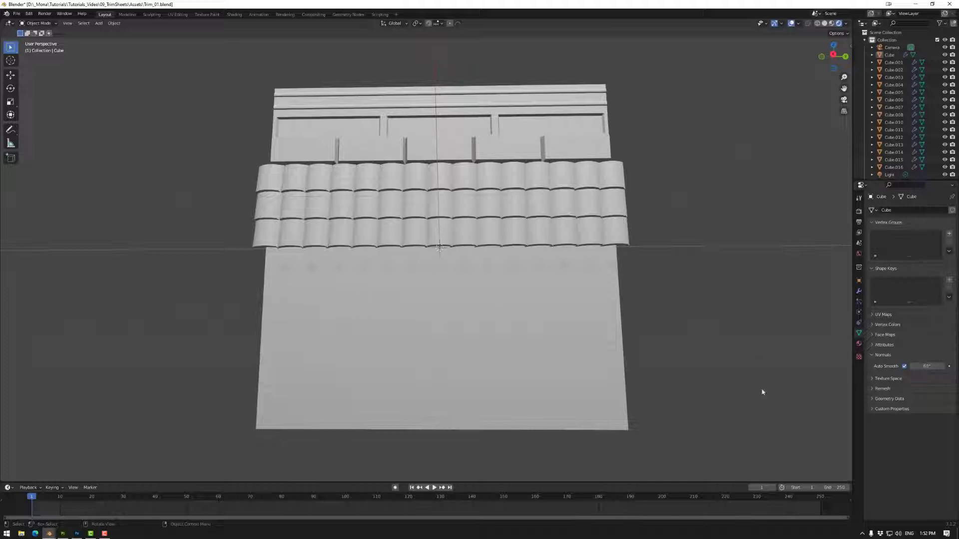
{"action": "mouse_move", "coordinate": [675, 324]}
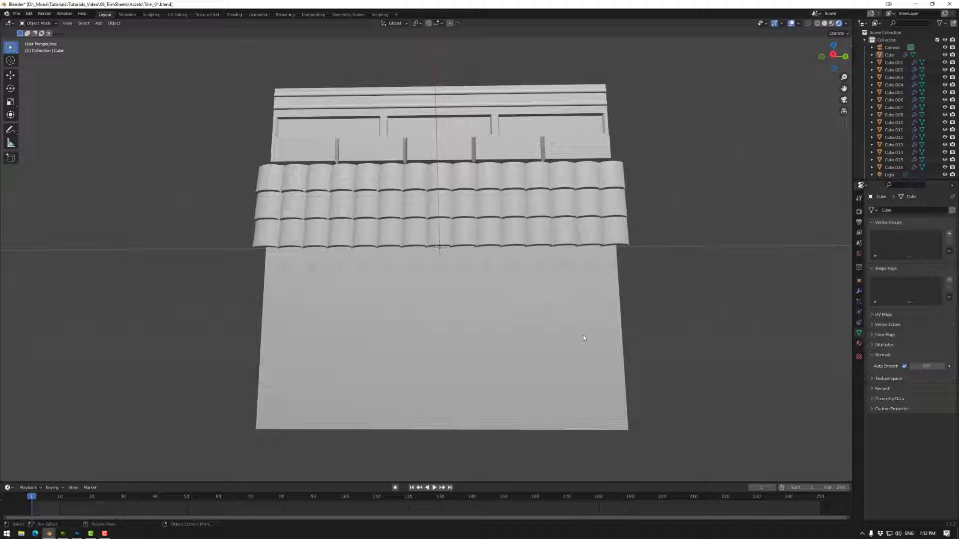
{"action": "mouse_move", "coordinate": [572, 321]}
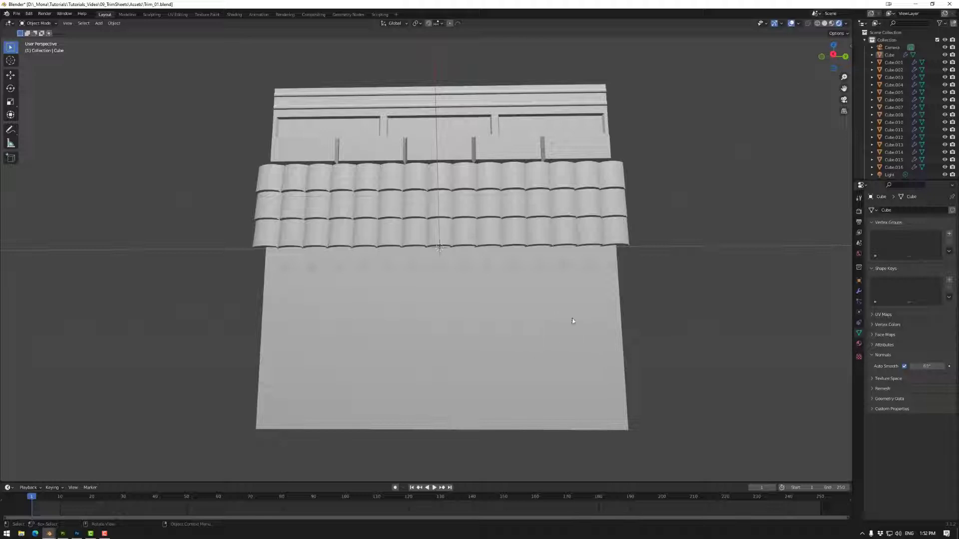
{"action": "mouse_move", "coordinate": [426, 332]}
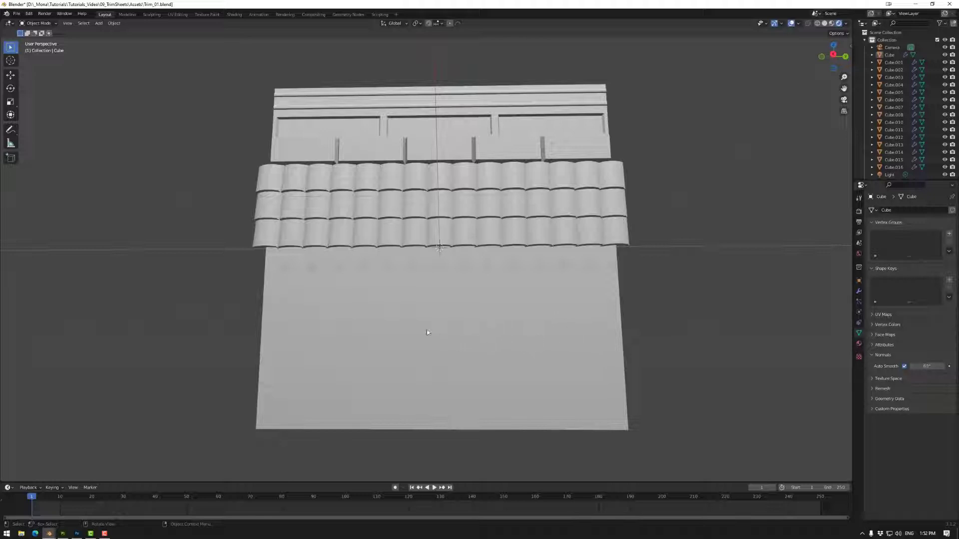
{"action": "mouse_move", "coordinate": [233, 355]}
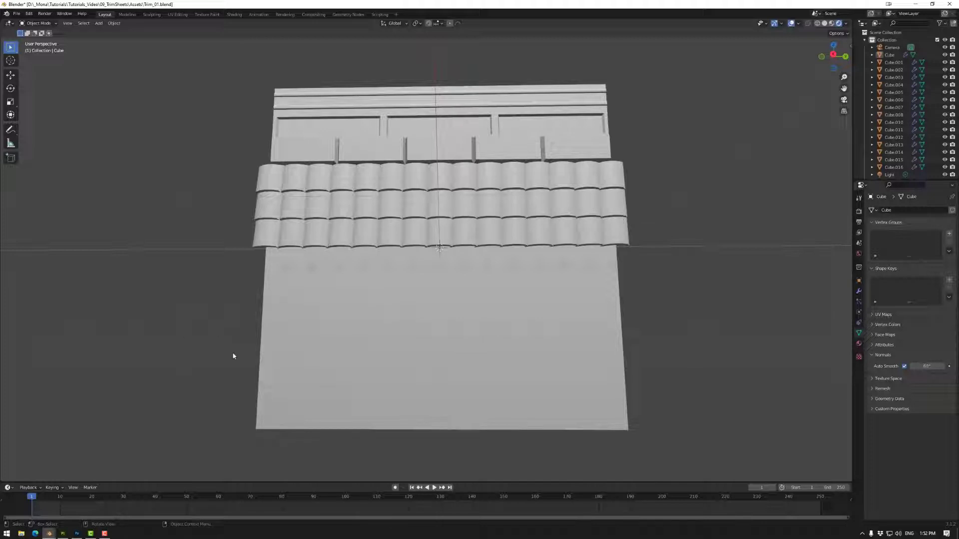
{"action": "mouse_move", "coordinate": [152, 437]}
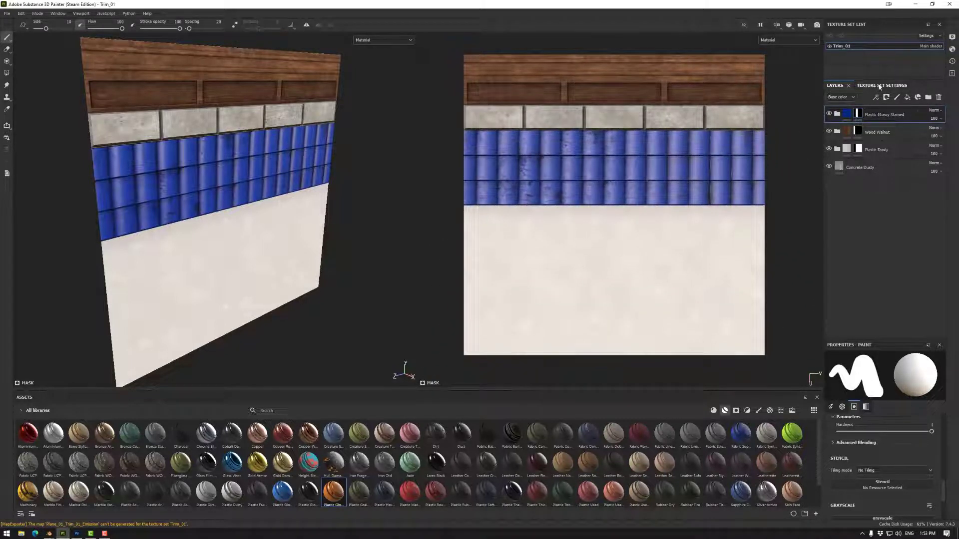
Step: Show the Texture Set Settings and bring up Bake Mesh Maps for Trim_01
{"action": "left_click", "coordinate": [873, 85]}
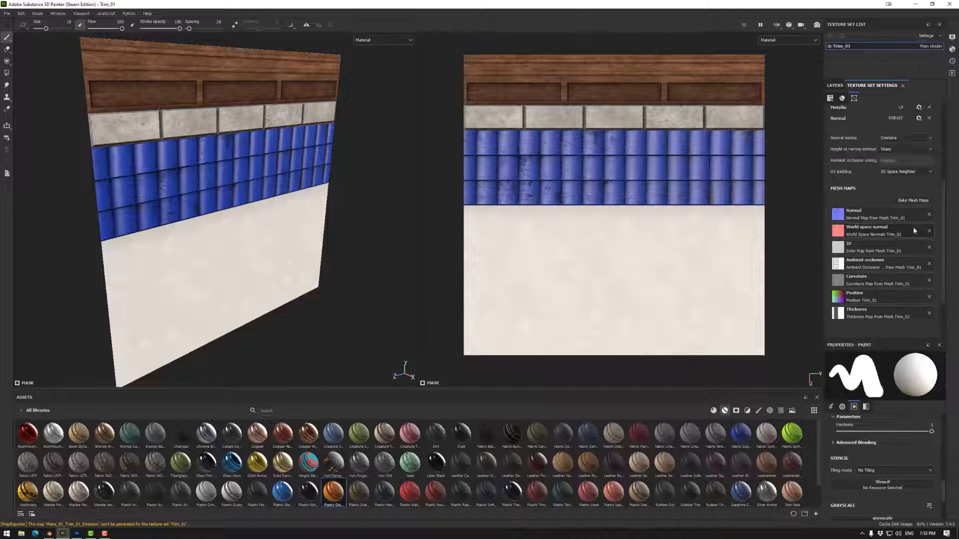
{"action": "left_click", "coordinate": [913, 200]}
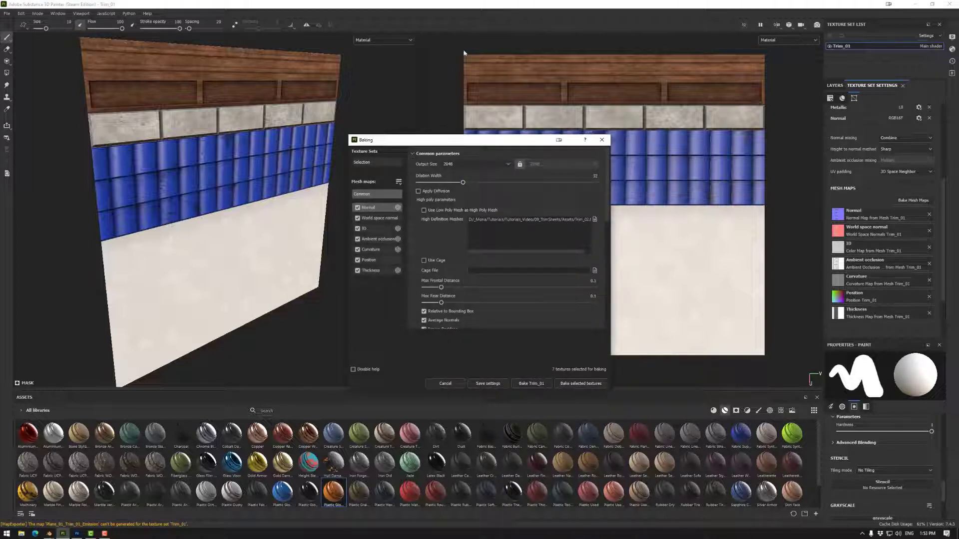
{"action": "mouse_move", "coordinate": [533, 324]}
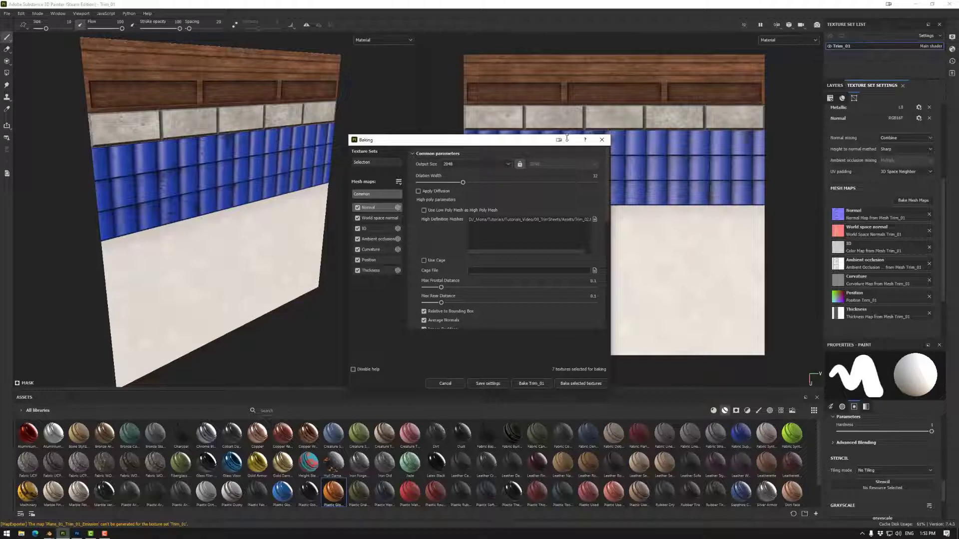
{"action": "mouse_move", "coordinate": [470, 200]}
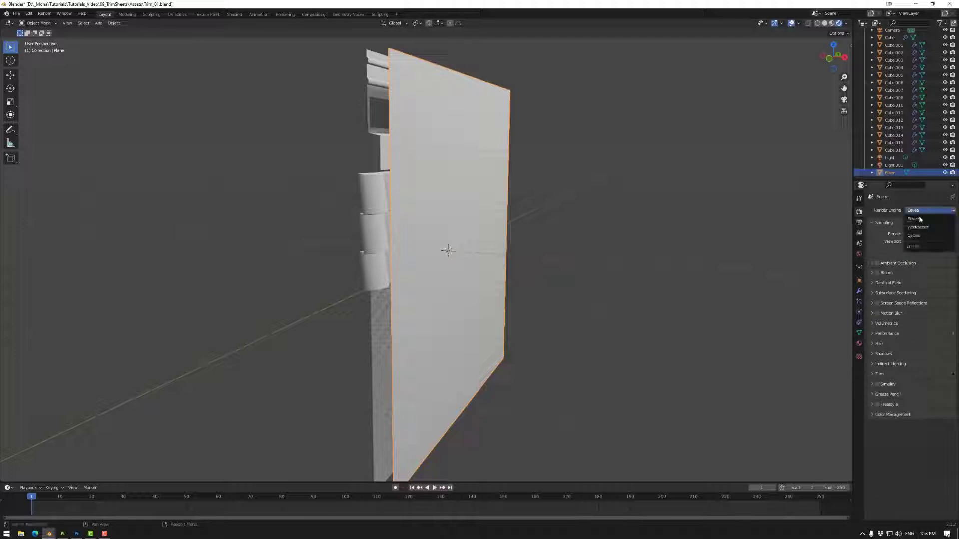
Step: Set the render engine to Cycles and expand the Bake panel
{"action": "left_click", "coordinate": [913, 236]}
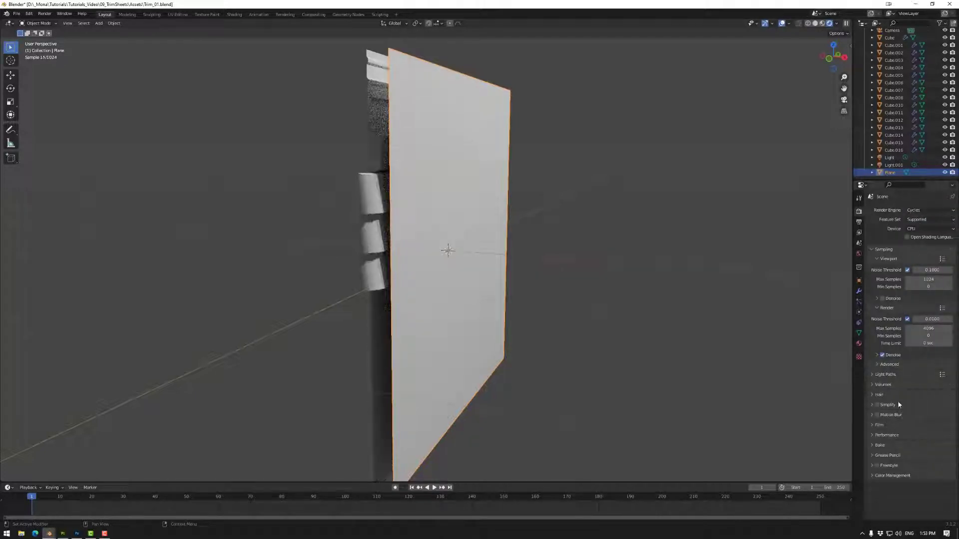
{"action": "left_click", "coordinate": [880, 445]}
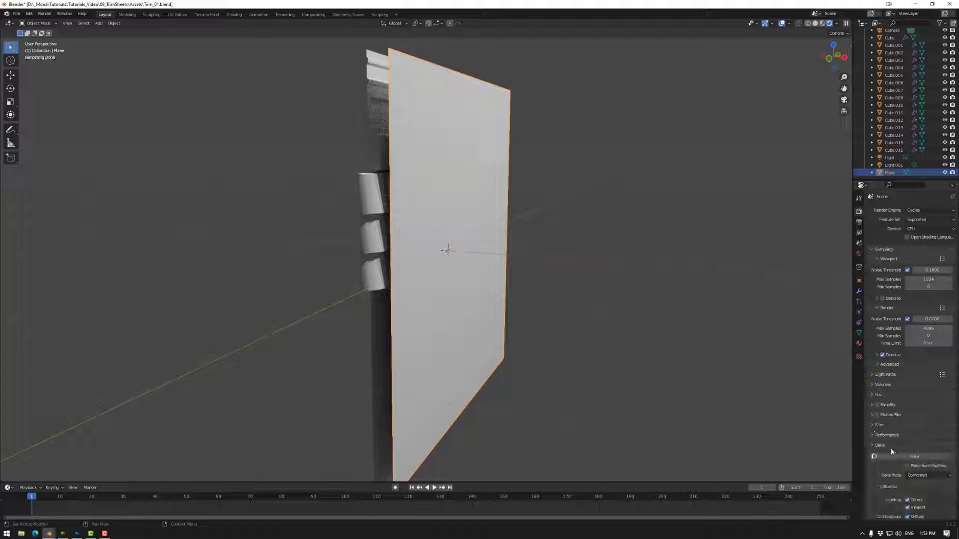
{"action": "left_click", "coordinate": [880, 445]}
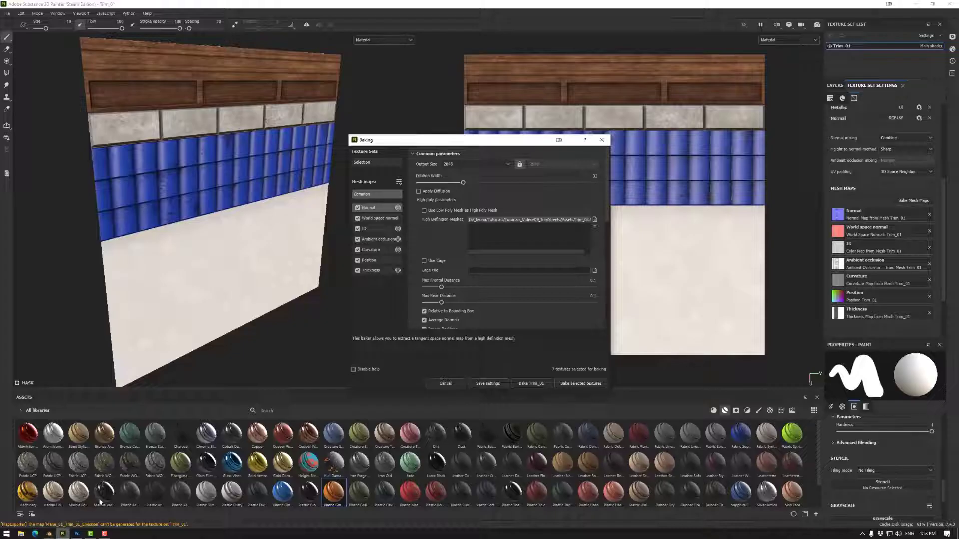
{"action": "mouse_move", "coordinate": [602, 140]}
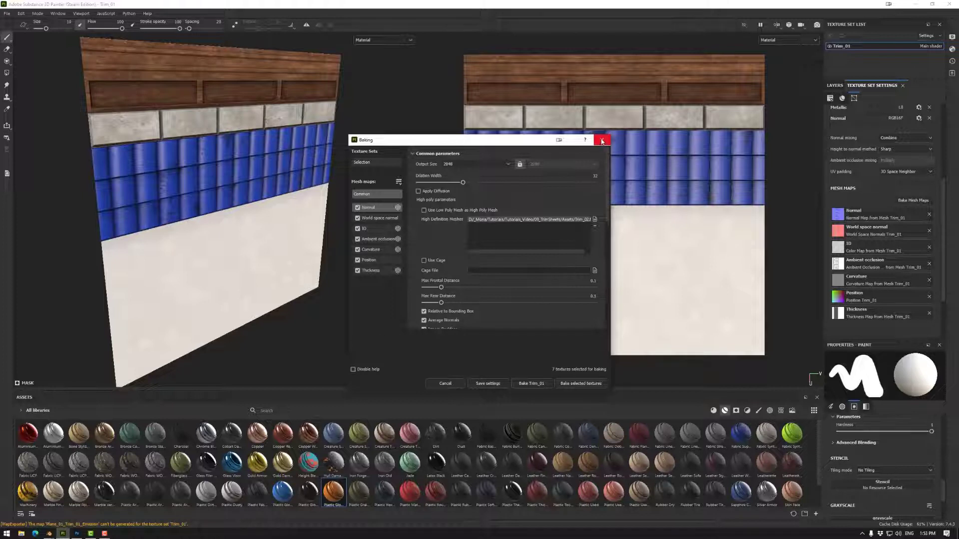
Step: Close the Baking dialog without baking any mesh maps
{"action": "left_click", "coordinate": [602, 139]}
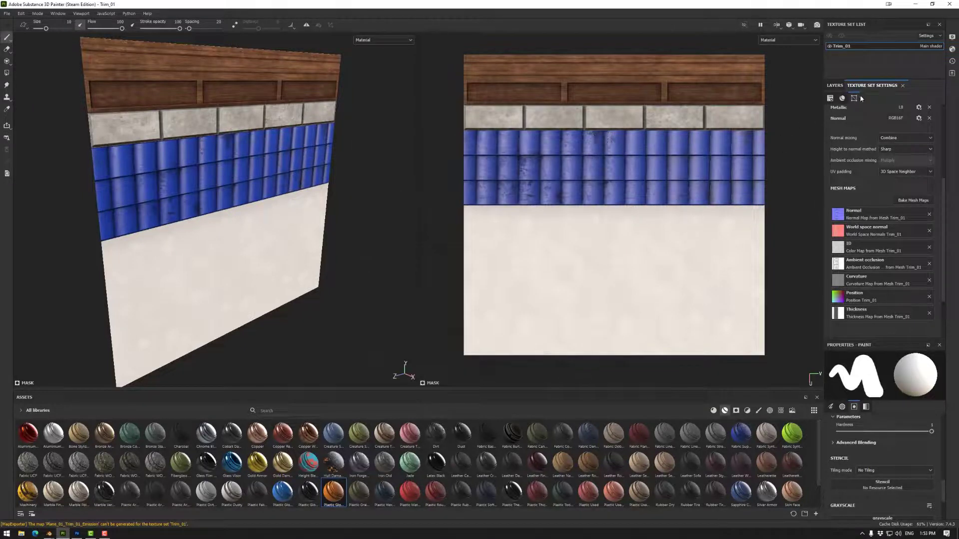
{"action": "left_click", "coordinate": [834, 85]}
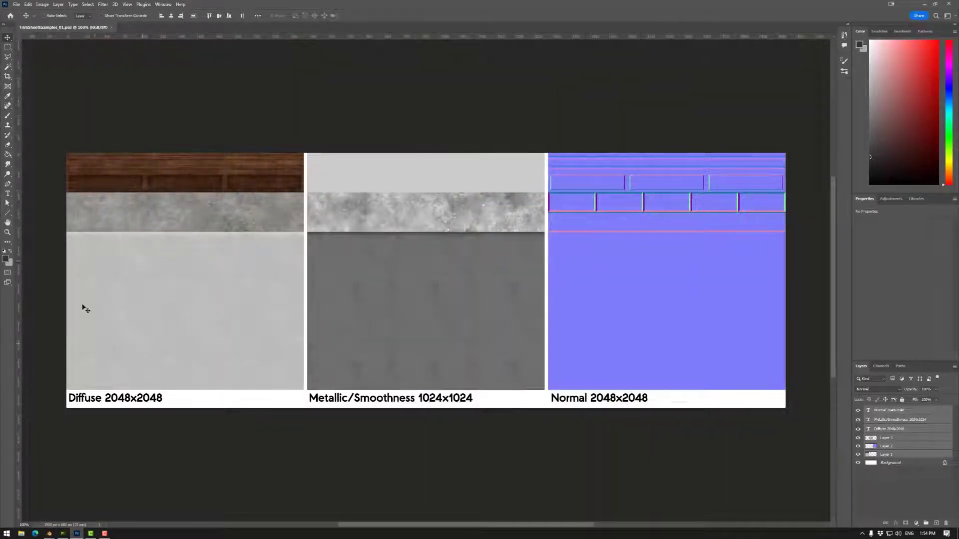
{"action": "mouse_move", "coordinate": [685, 271]}
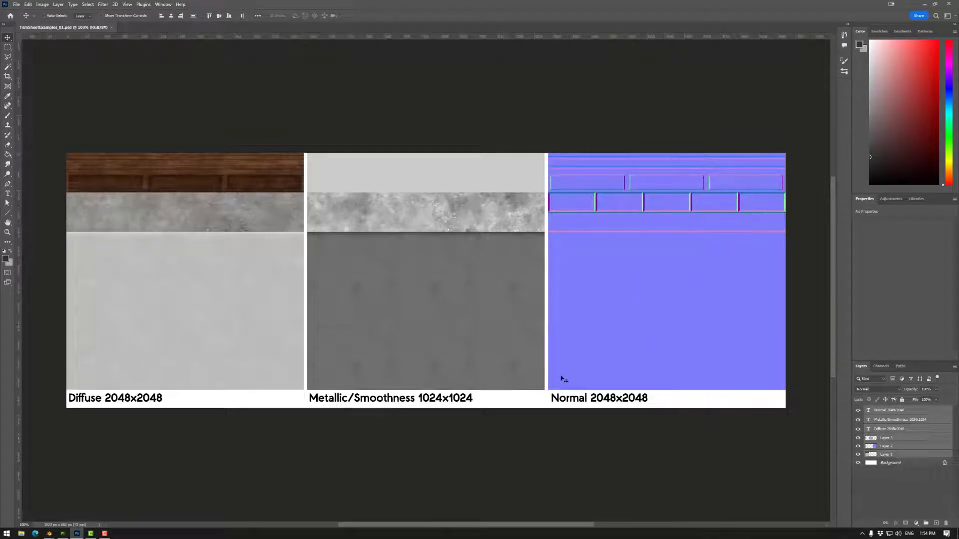
{"action": "mouse_move", "coordinate": [665, 251]}
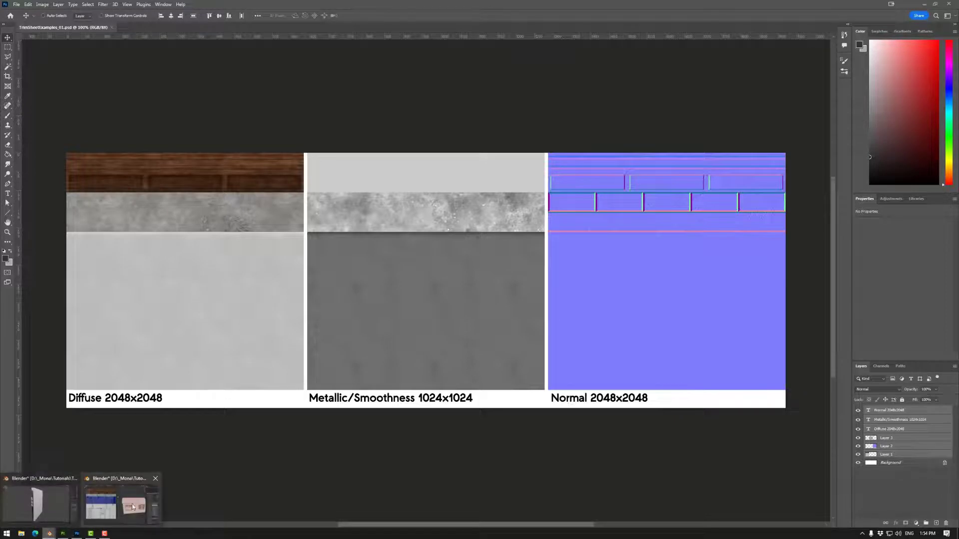
Step: Switch to the Blender house file, view it in Layout, then return to UV Editing
{"action": "left_click", "coordinate": [116, 504]}
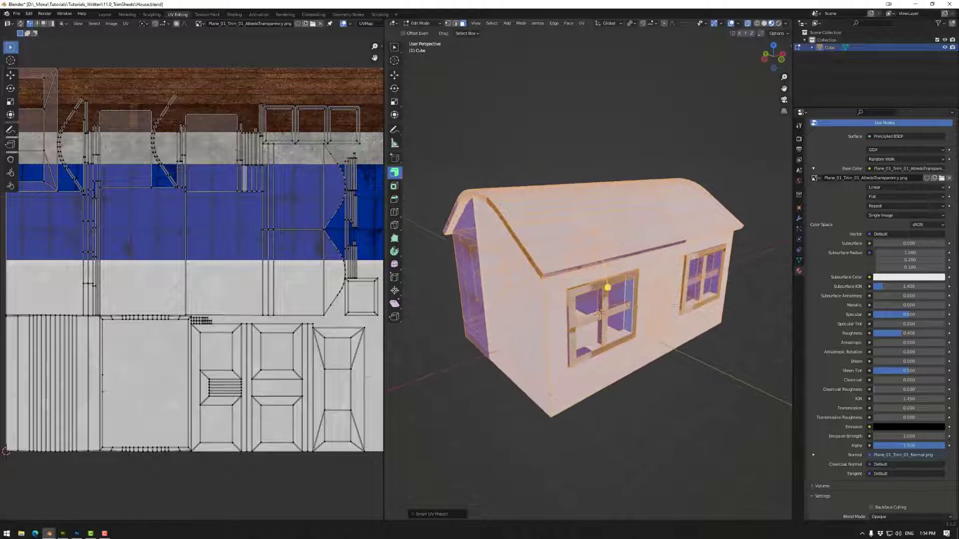
{"action": "left_click", "coordinate": [105, 14]}
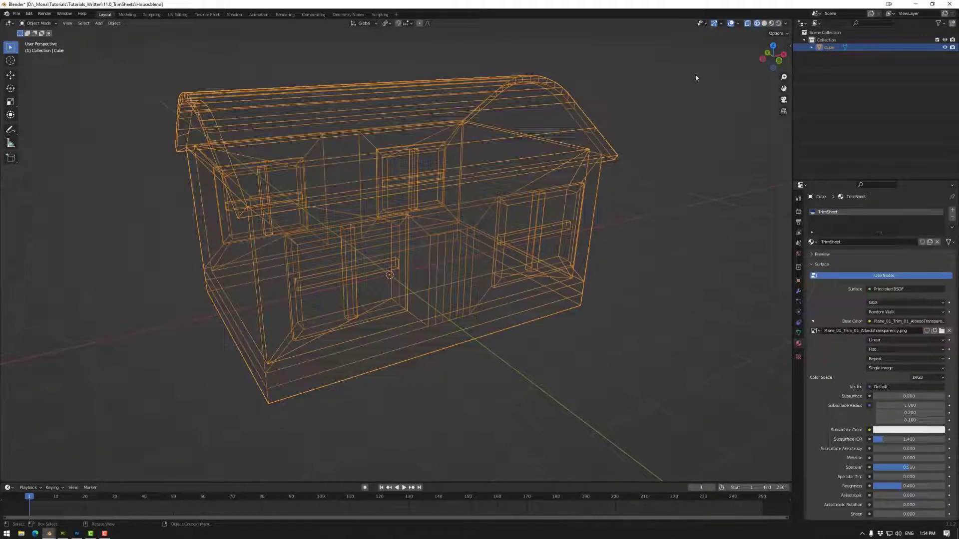
{"action": "left_click", "coordinate": [177, 14]}
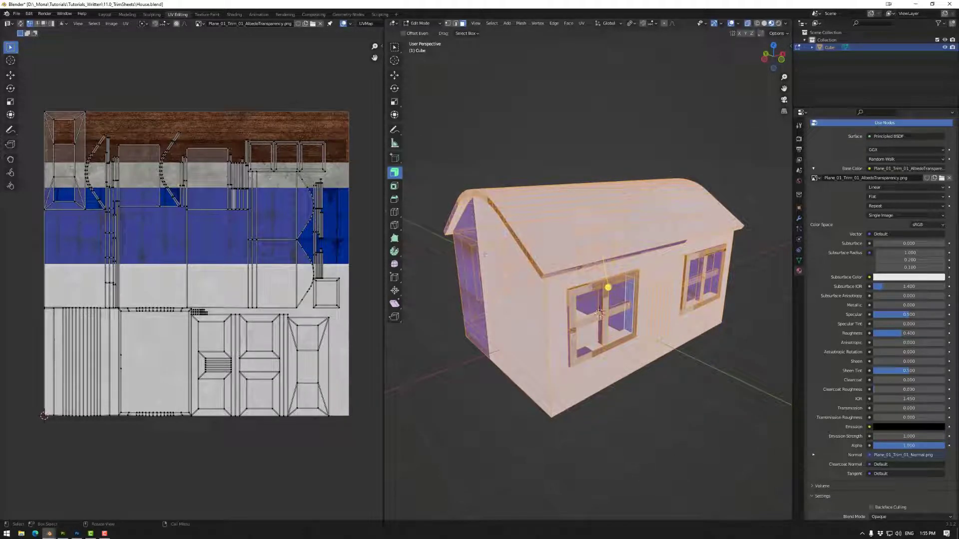
{"action": "left_click", "coordinate": [581, 23]}
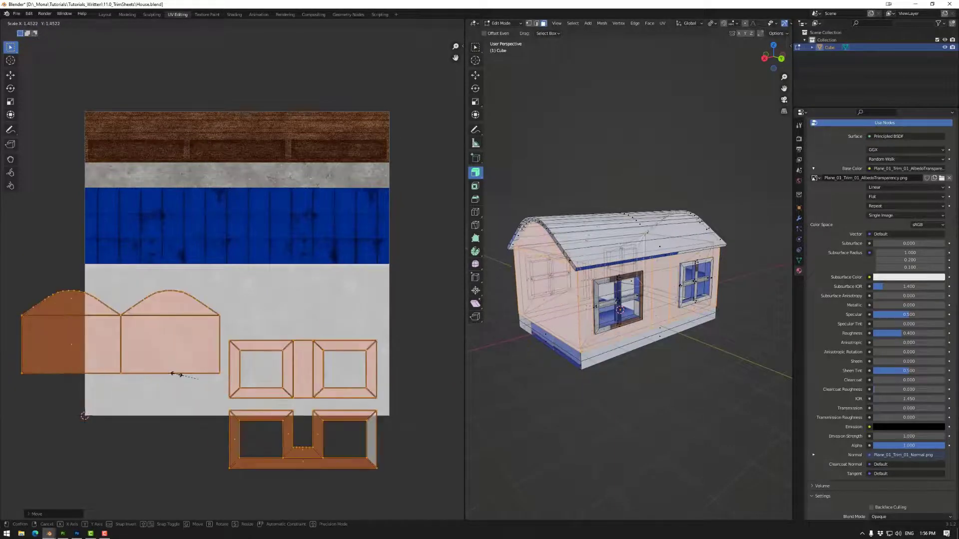
{"action": "mouse_move", "coordinate": [150, 328]}
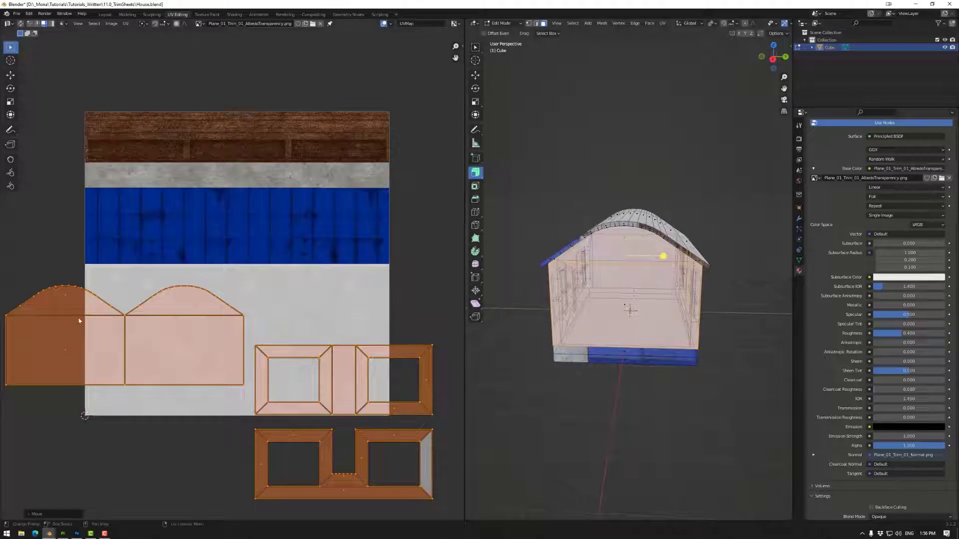
Step: Zoom the UV editor to place the wall and window frame islands on the white band
{"action": "scroll", "scroll_direction": "down", "scroll_amount": 3}
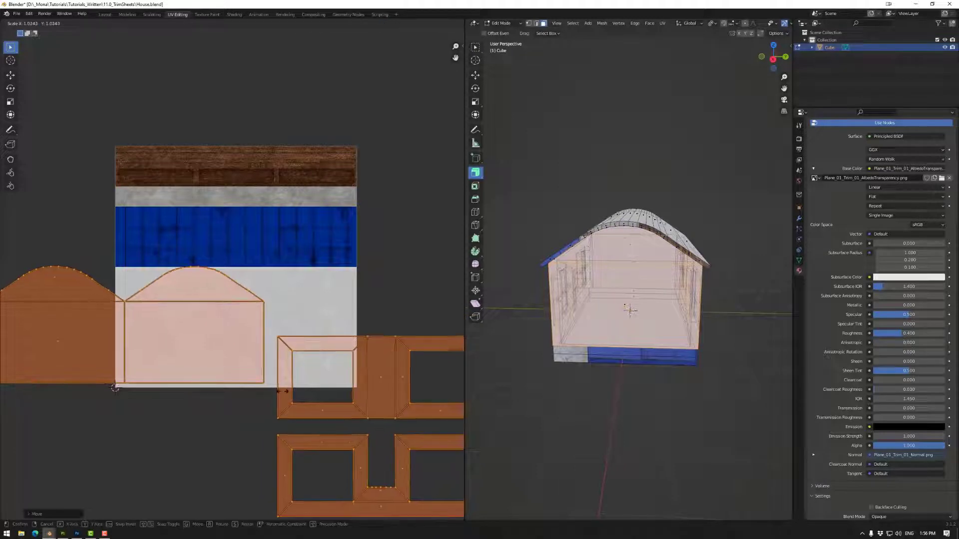
{"action": "mouse_move", "coordinate": [219, 340]}
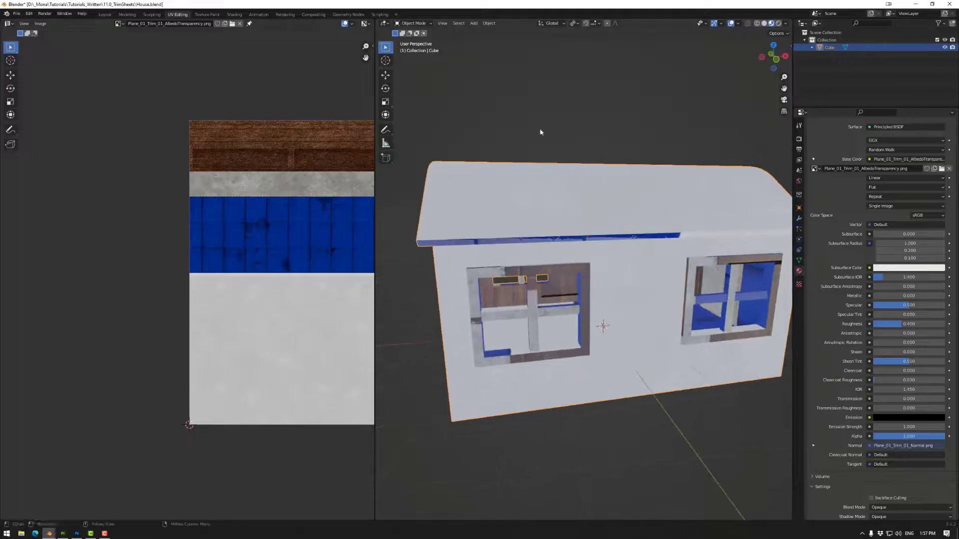
Step: Enter edit mode and Unwrap then Smart UV Project the selected base faces
{"action": "key", "text": "Tab"}
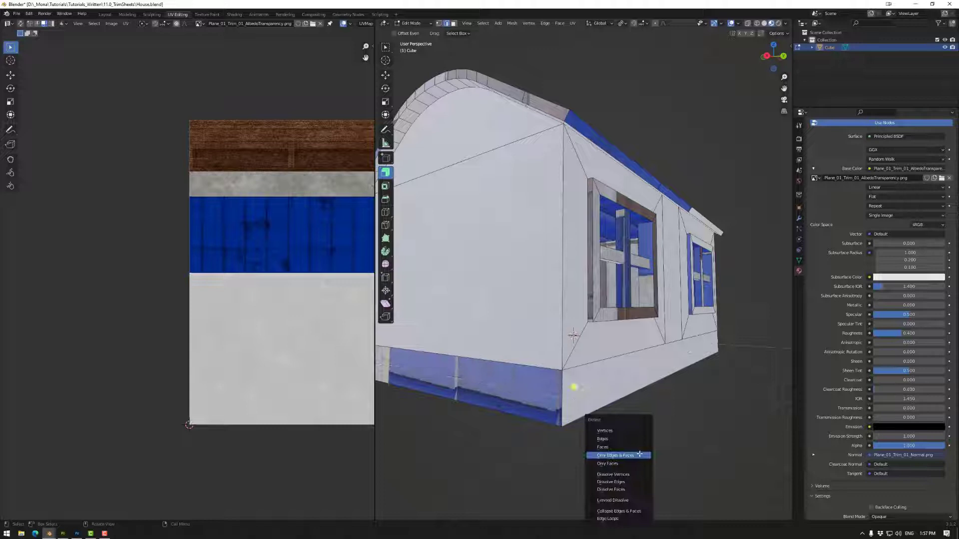
{"action": "mouse_move", "coordinate": [609, 481]}
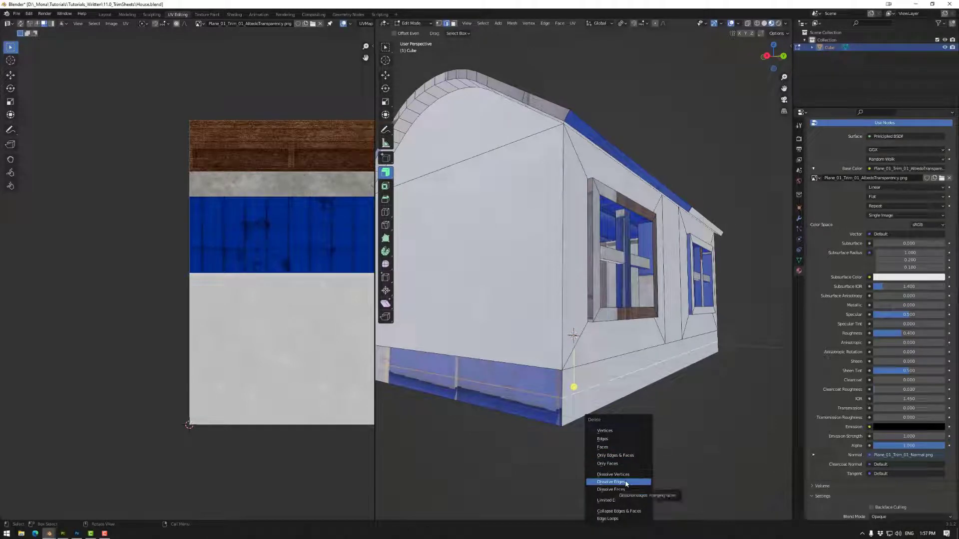
{"action": "left_click", "coordinate": [572, 23]}
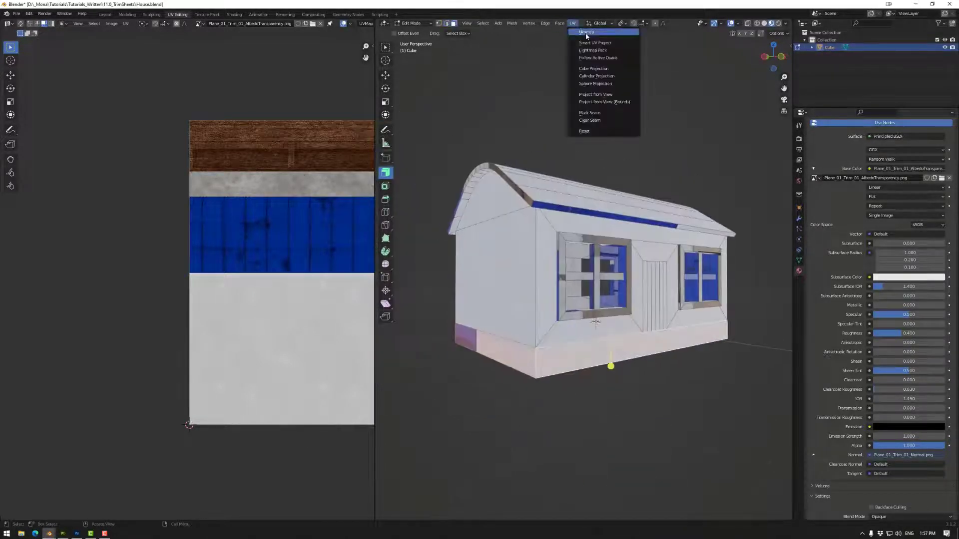
{"action": "left_click", "coordinate": [586, 31]}
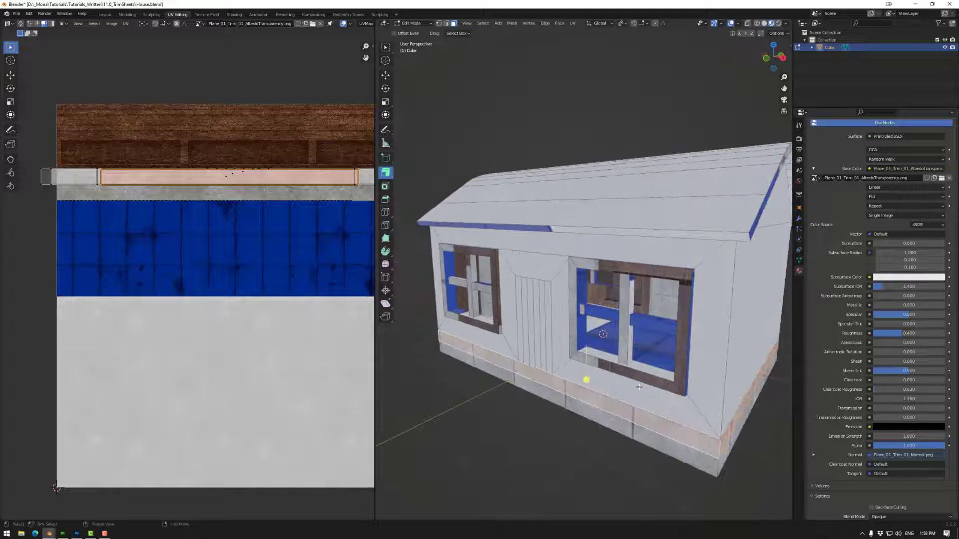
{"action": "left_click", "coordinate": [571, 23]}
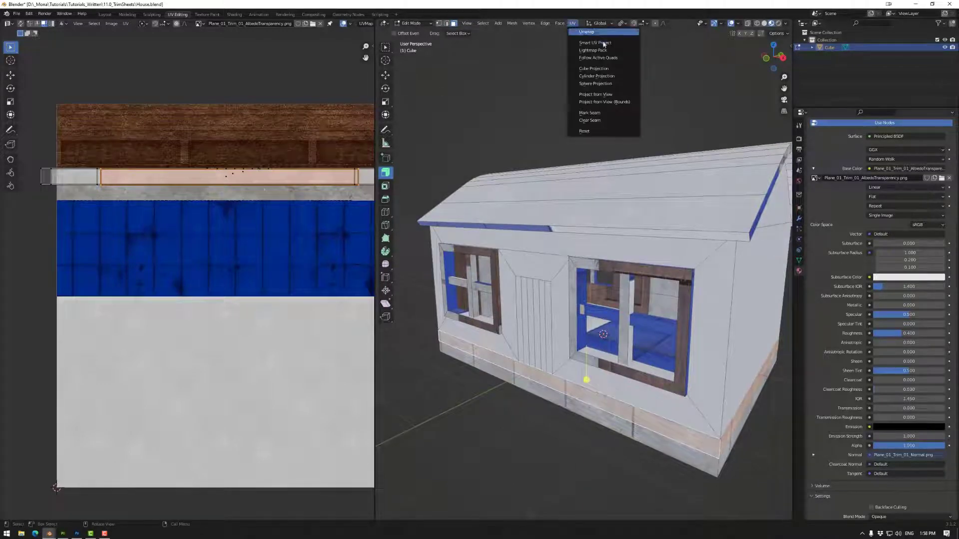
{"action": "left_click", "coordinate": [586, 32]}
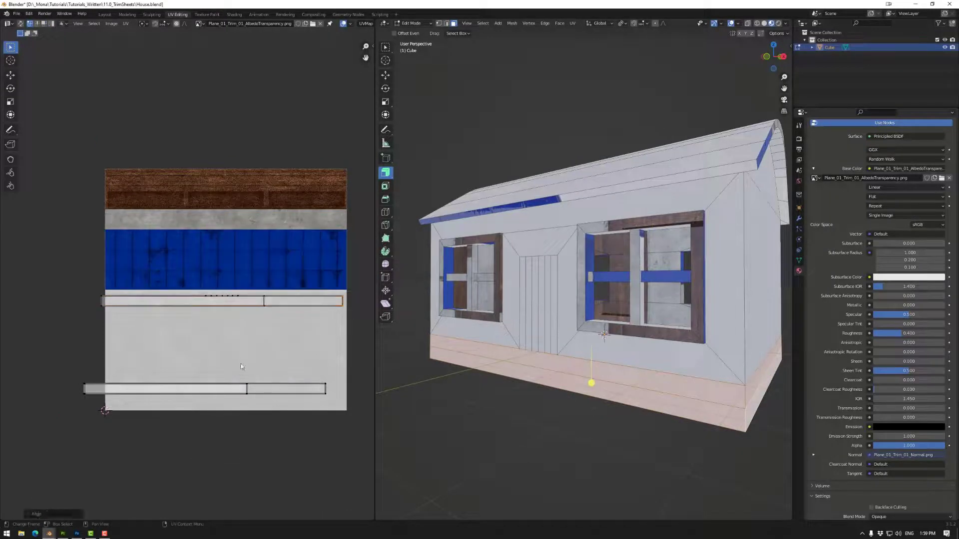
Step: Align the base UV strips with Align Y so the bricks run straight
{"action": "right_click", "coordinate": [241, 367]}
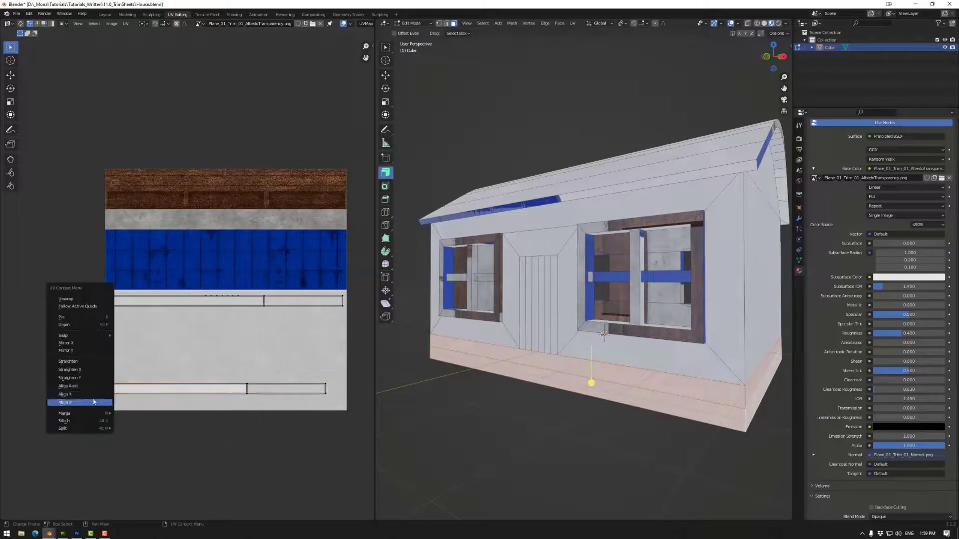
{"action": "left_click", "coordinate": [65, 402]}
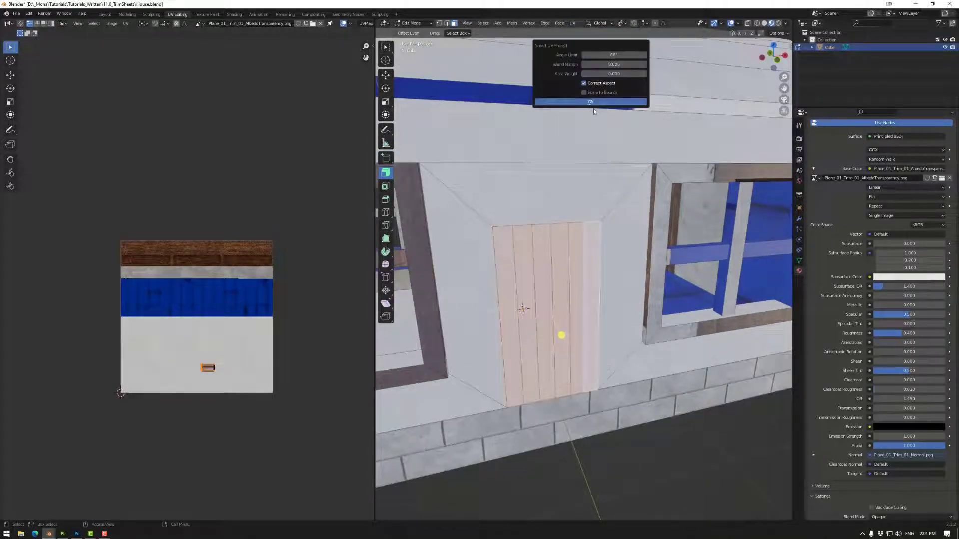
Step: Confirm the door's Smart UV Project and align its islands with Align Y onto the wood band
{"action": "left_click", "coordinate": [589, 102]}
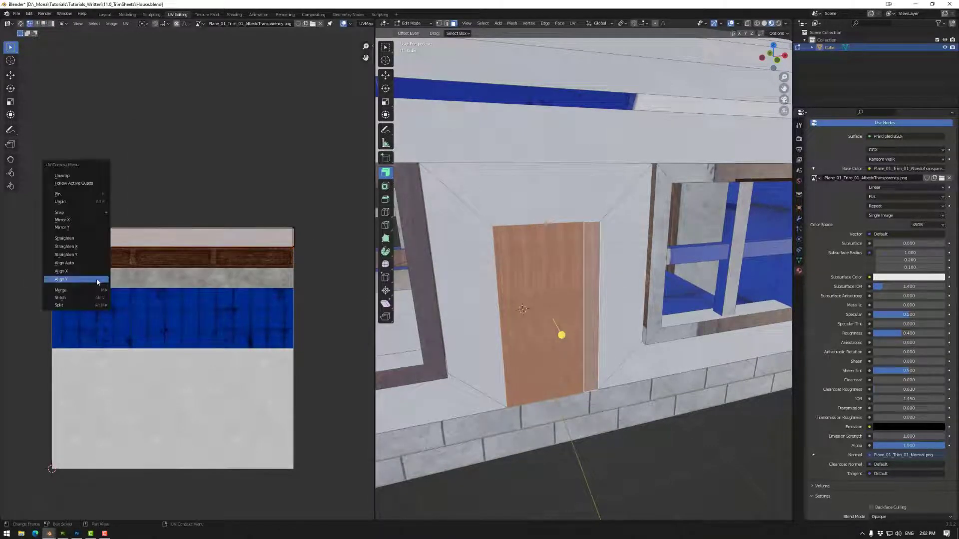
{"action": "left_click", "coordinate": [61, 280]}
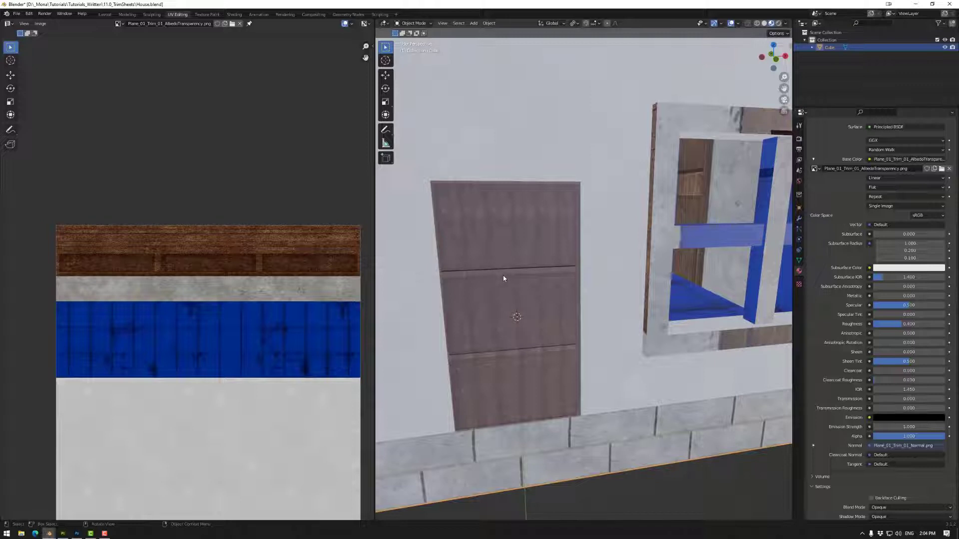
Step: Scale the door border face UVs into the wooden strip of the trim sheet
{"action": "key", "text": "Tab"}
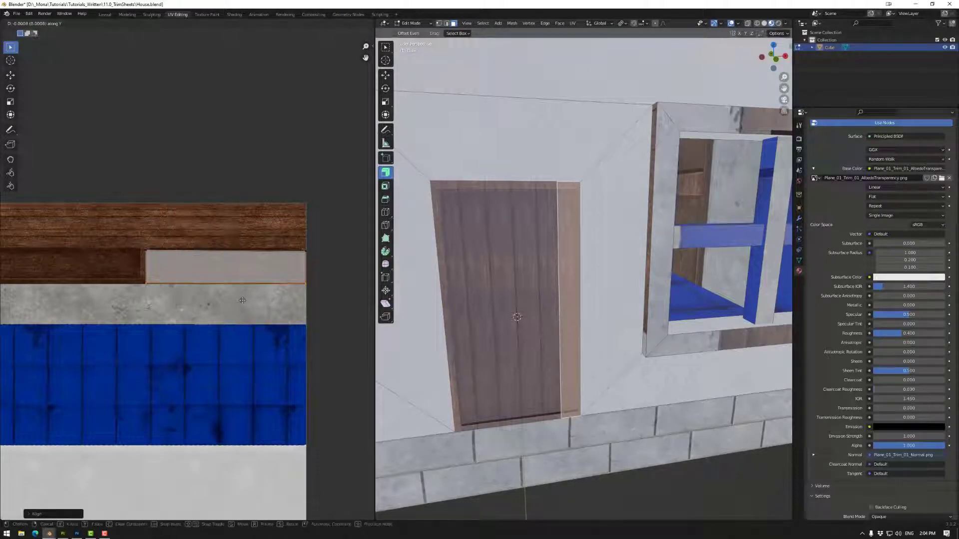
{"action": "key", "text": "Tab"}
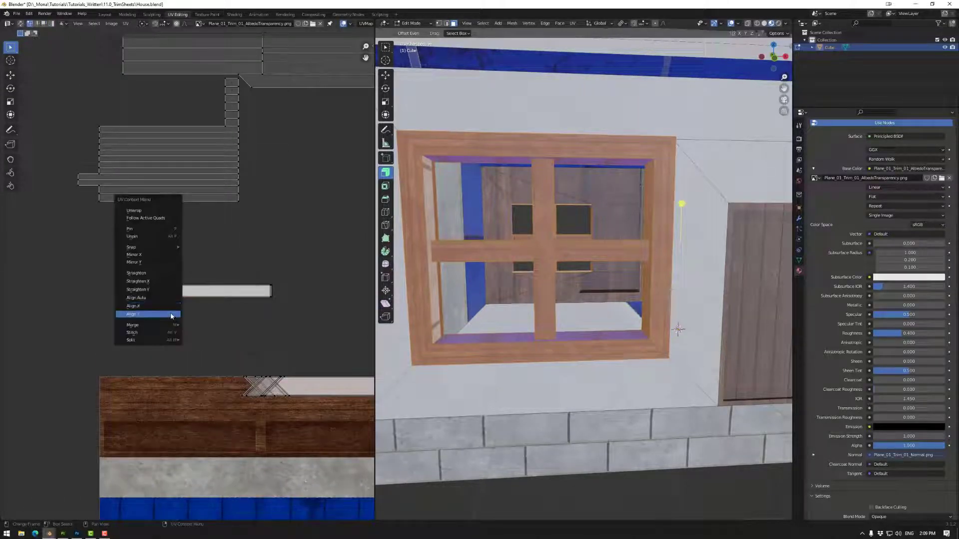
Step: Align the window frame UV strips on Y and place them onto the wood band
{"action": "left_click", "coordinate": [132, 313]}
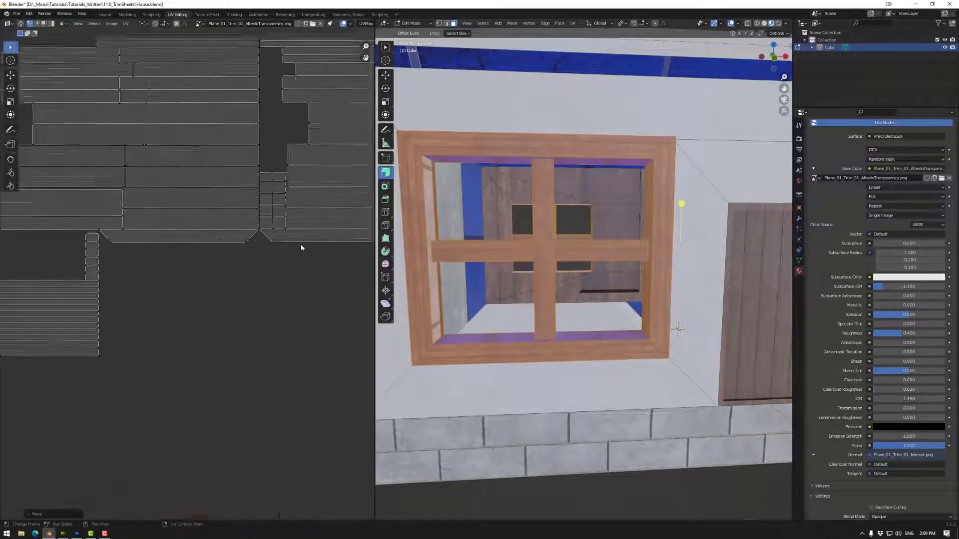
{"action": "key", "text": "s"}
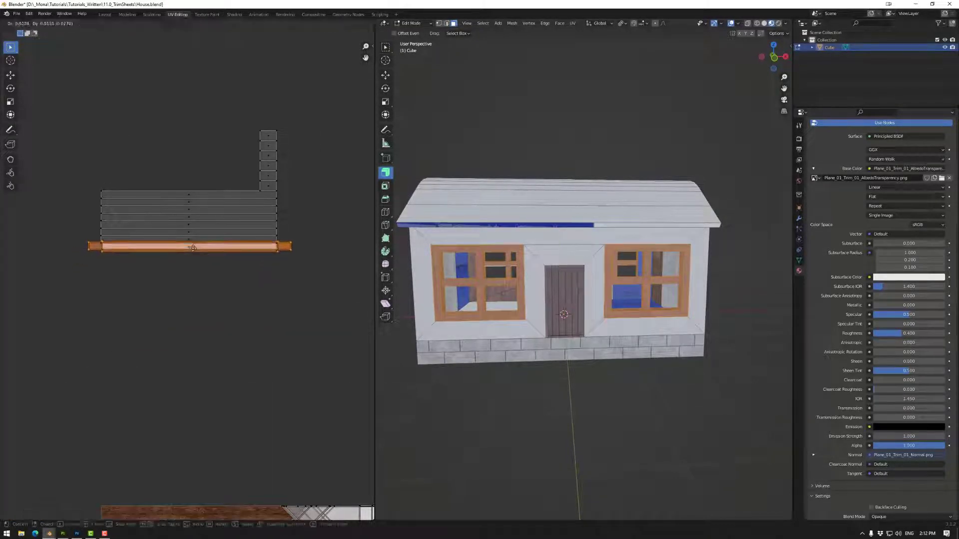
Step: Move the long window trim strip onto the wood band and straighten it with Align X
{"action": "left_click_drag", "start_coordinate": [190, 244], "coordinate": [190, 208]}
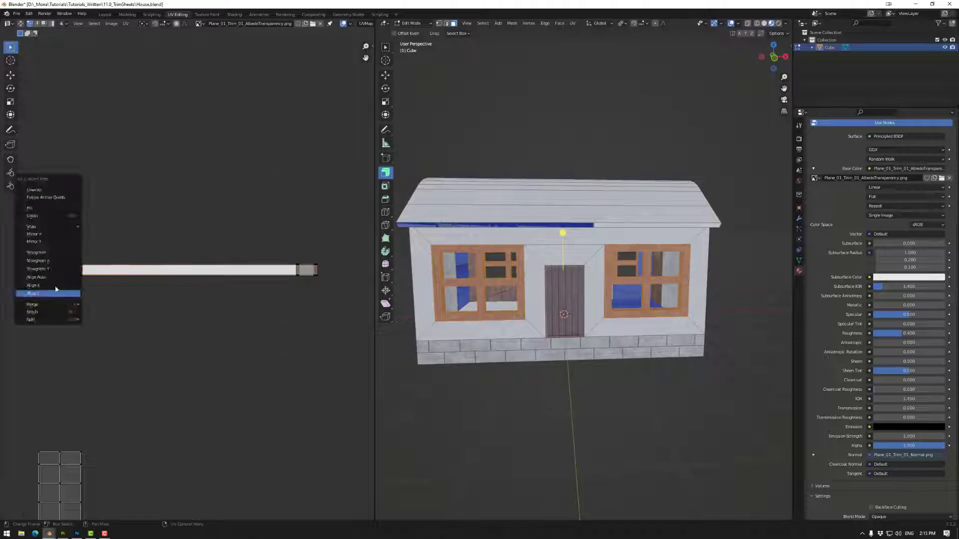
{"action": "left_click", "coordinate": [32, 294]}
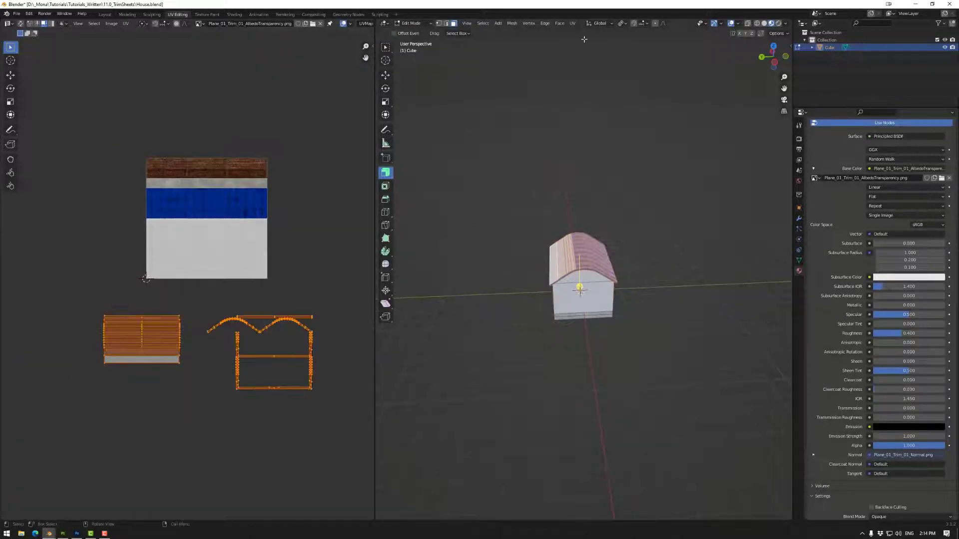
Step: Scale the roof UVs over the blue tile band and preview the tiled roof in Object Mode
{"action": "key", "text": "r"}
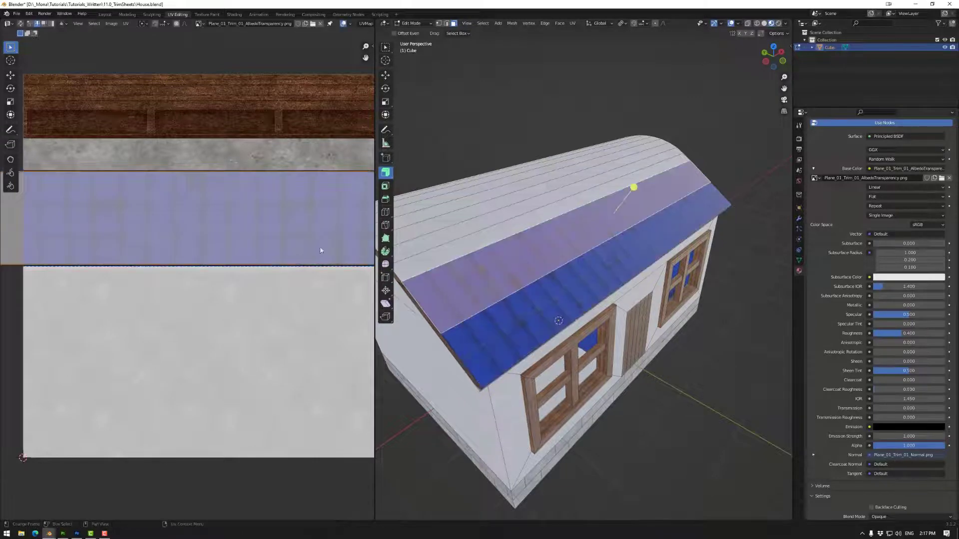
{"action": "key", "text": "Tab"}
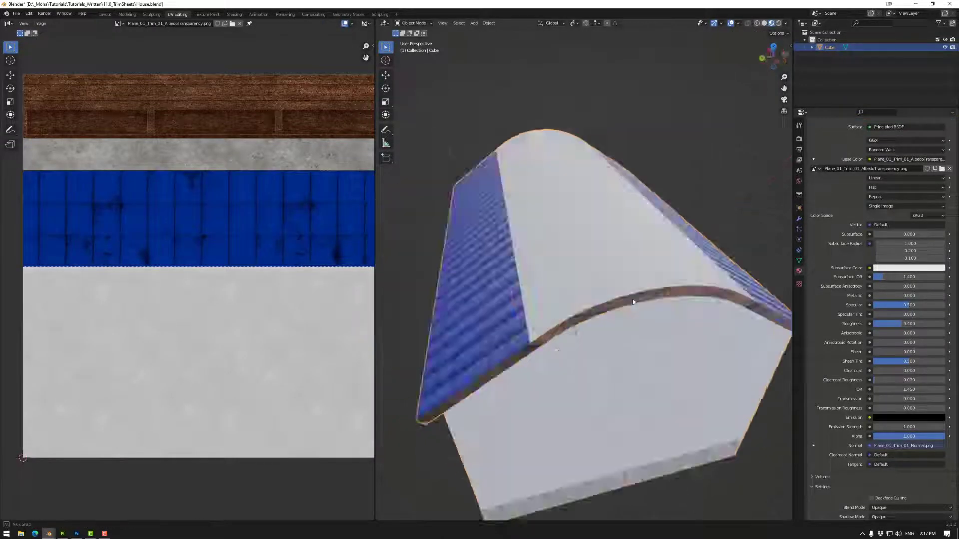
{"action": "key", "text": "Tab"}
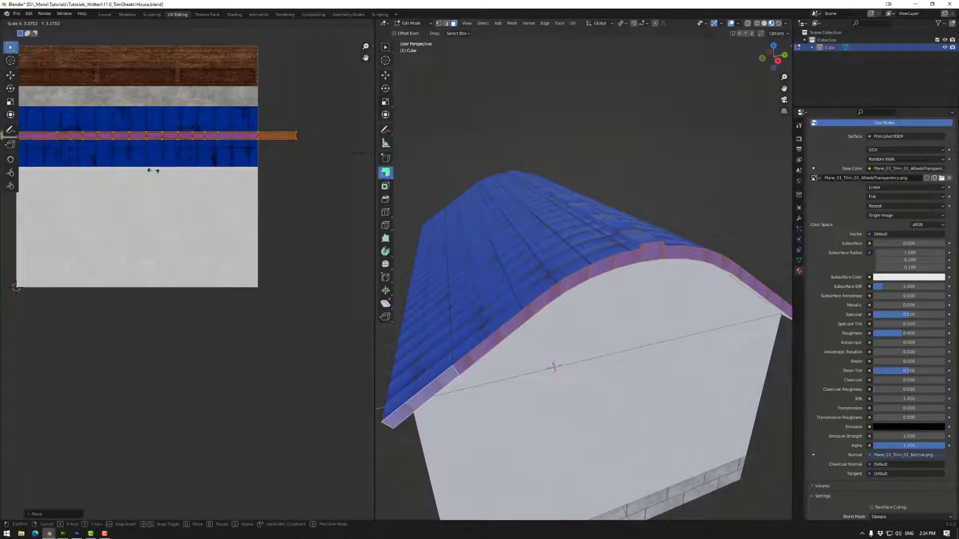
{"action": "mouse_move", "coordinate": [141, 214]}
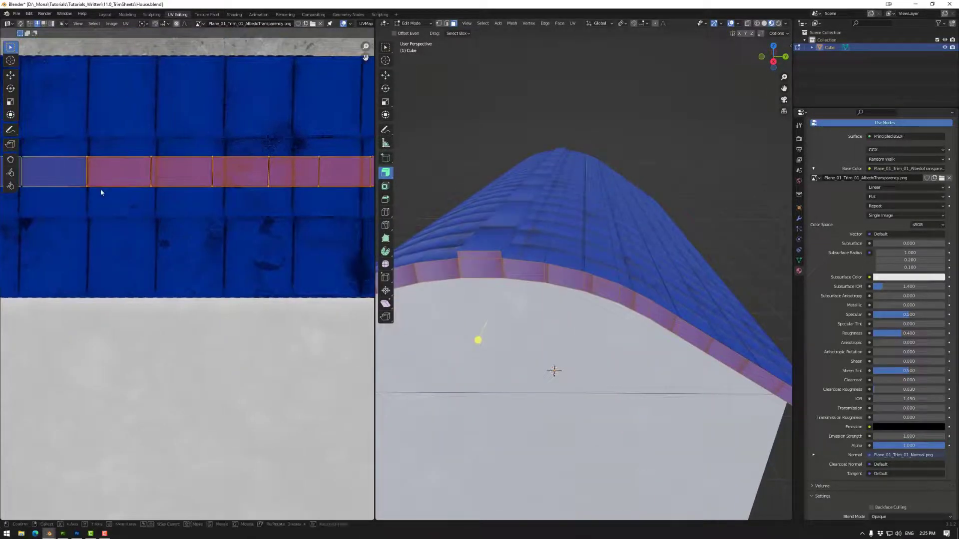
Step: Move the roof edge UV strip over the blue tile row of the trim texture
{"action": "key", "text": "g"}
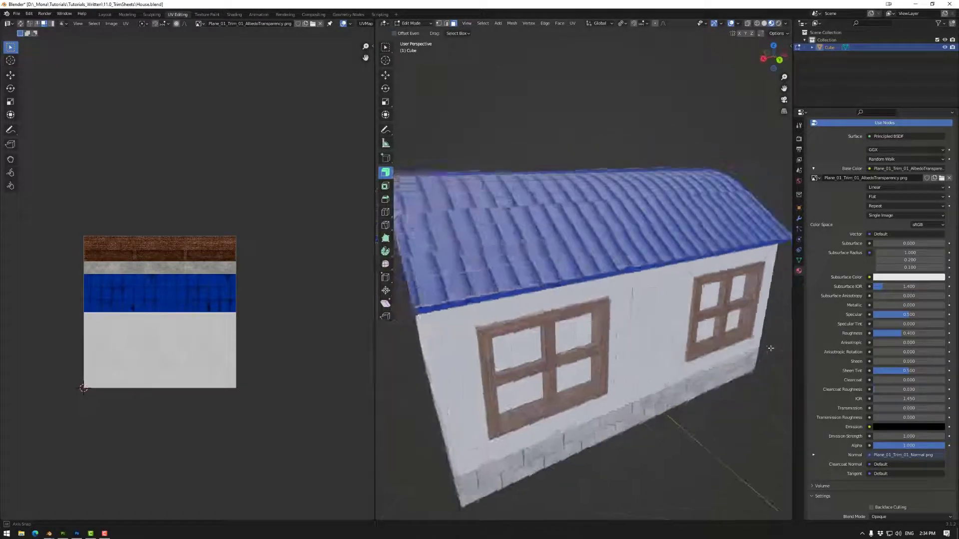
Step: Switch to Object Mode to view the finished textured house
{"action": "key", "text": "Tab"}
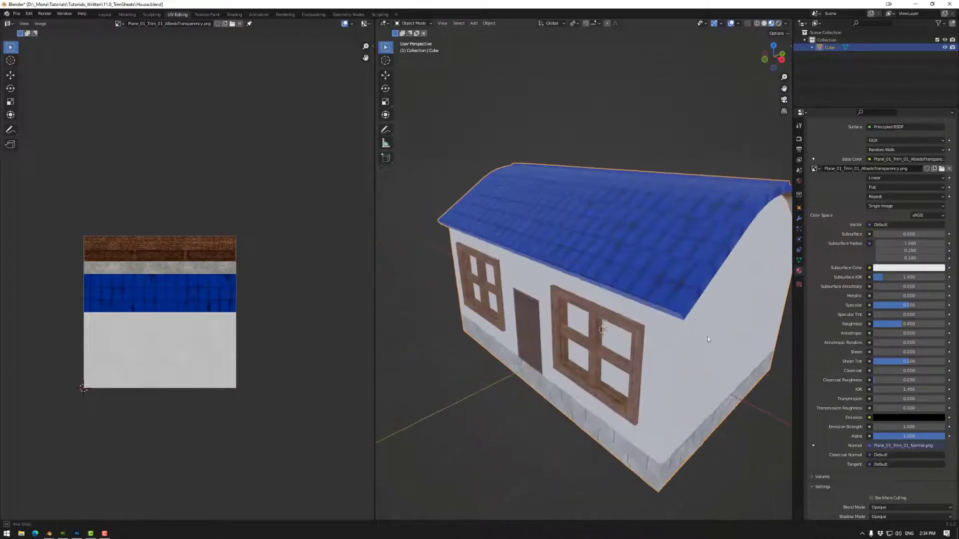